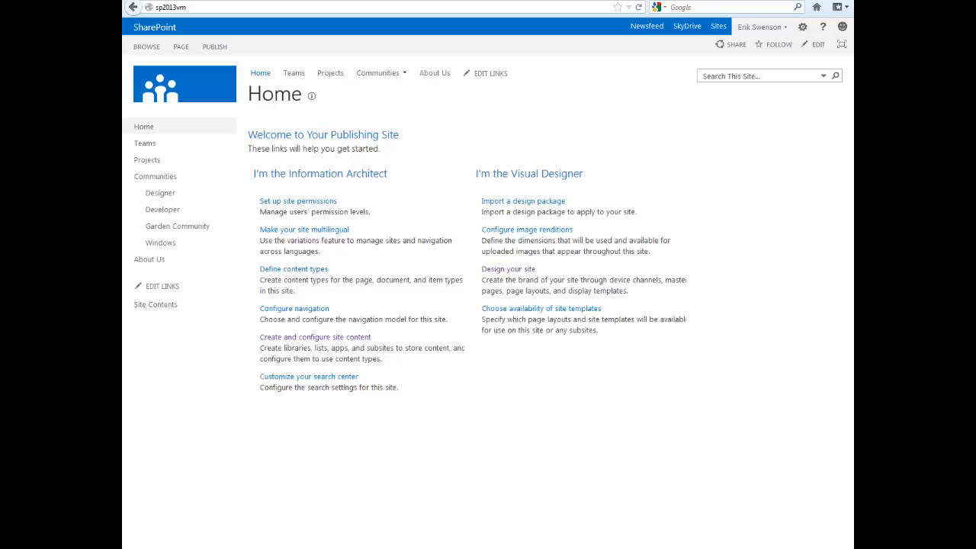
mouse_move(689, 426)
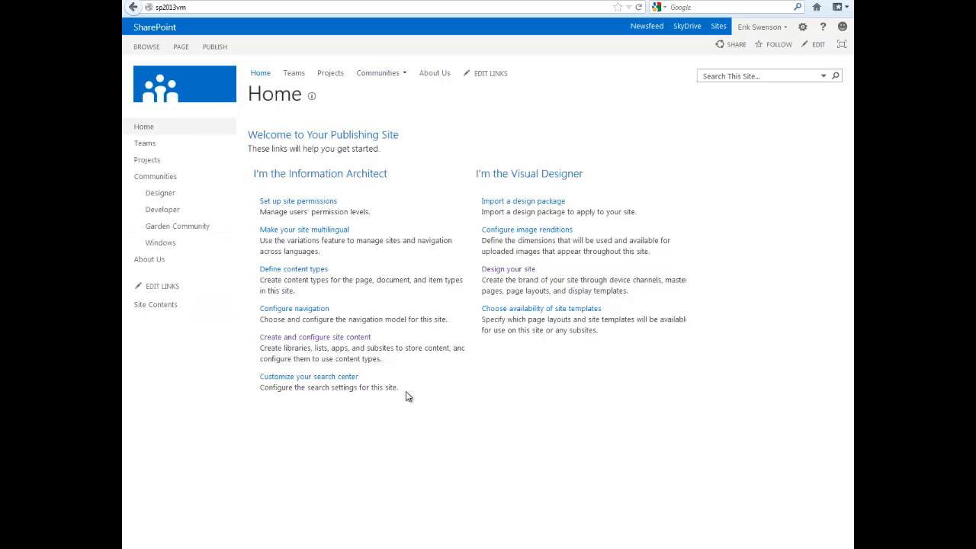
mouse_move(492, 110)
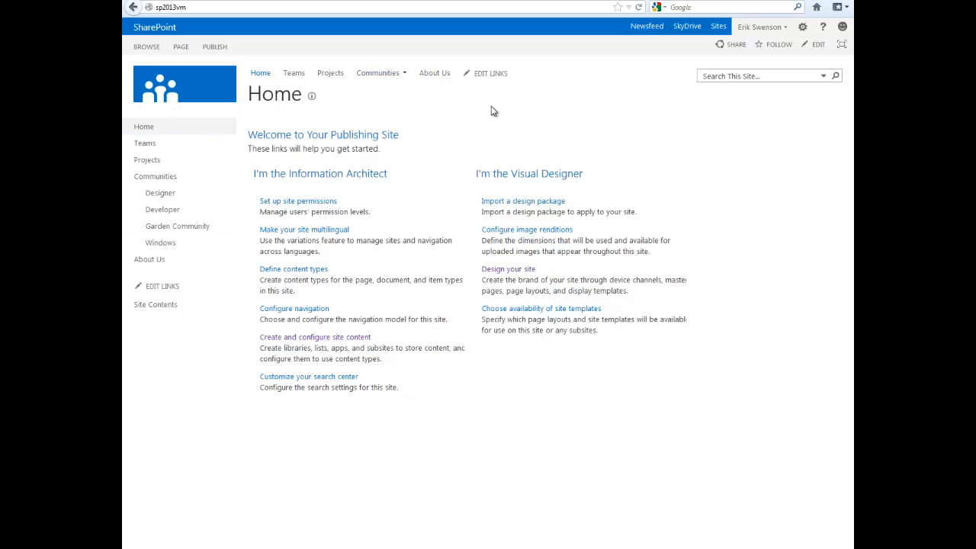
mouse_move(502, 76)
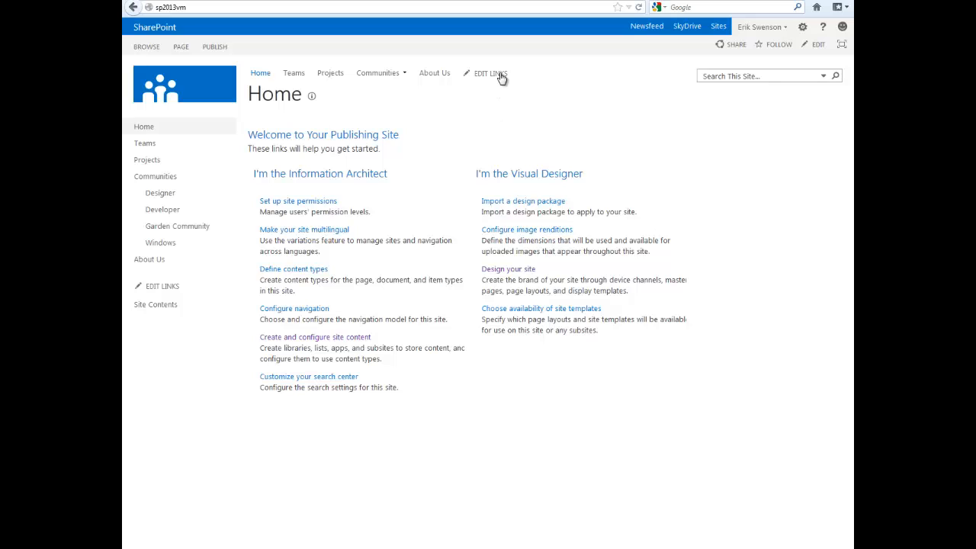
click(491, 73)
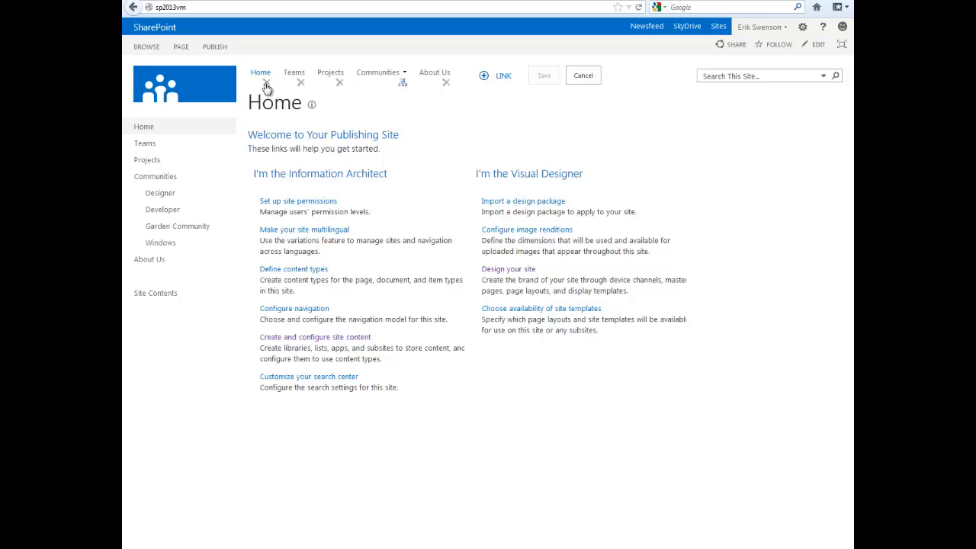
mouse_move(384, 86)
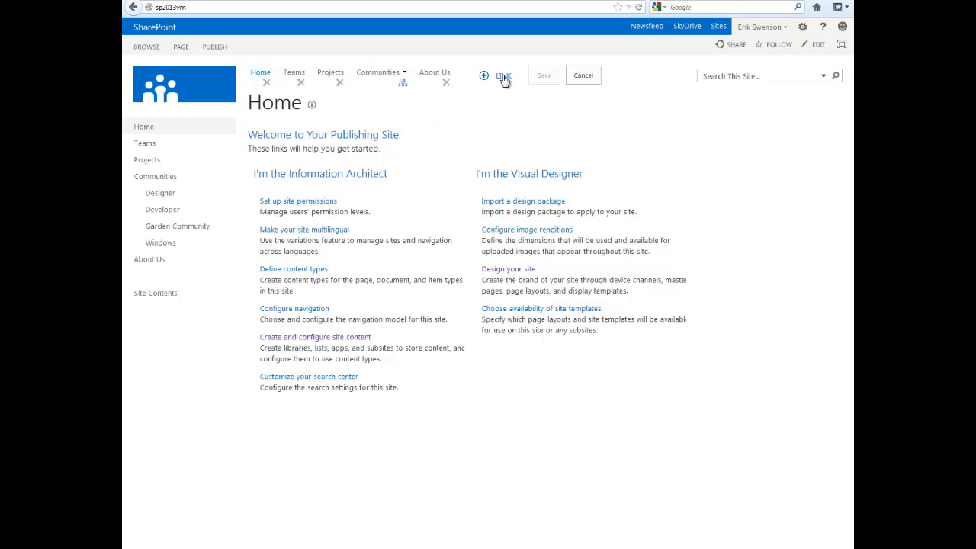
click(503, 76)
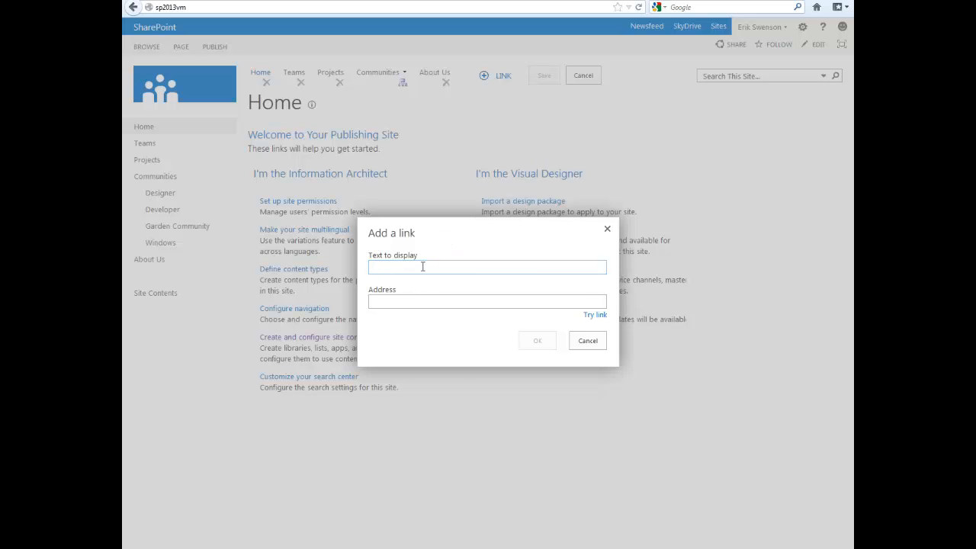
text(Google)
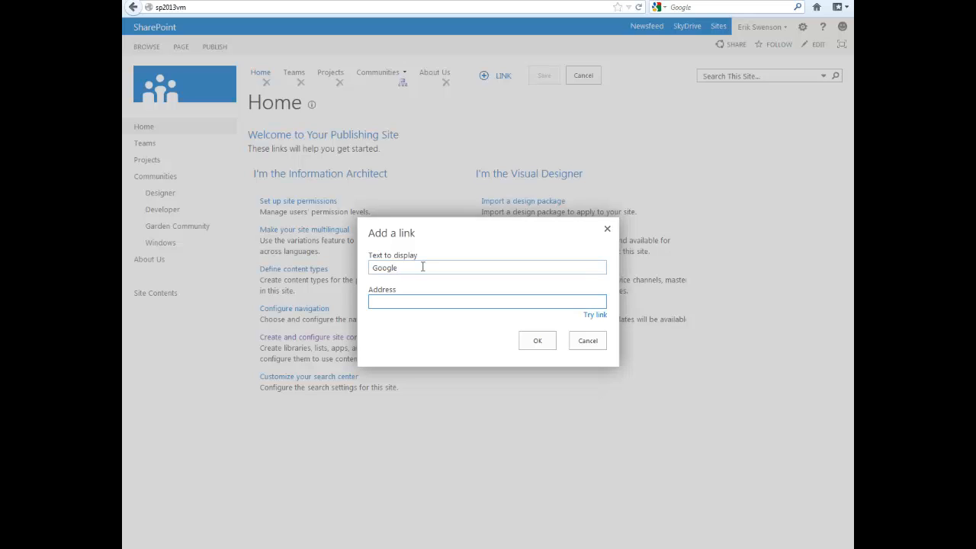
text(http)
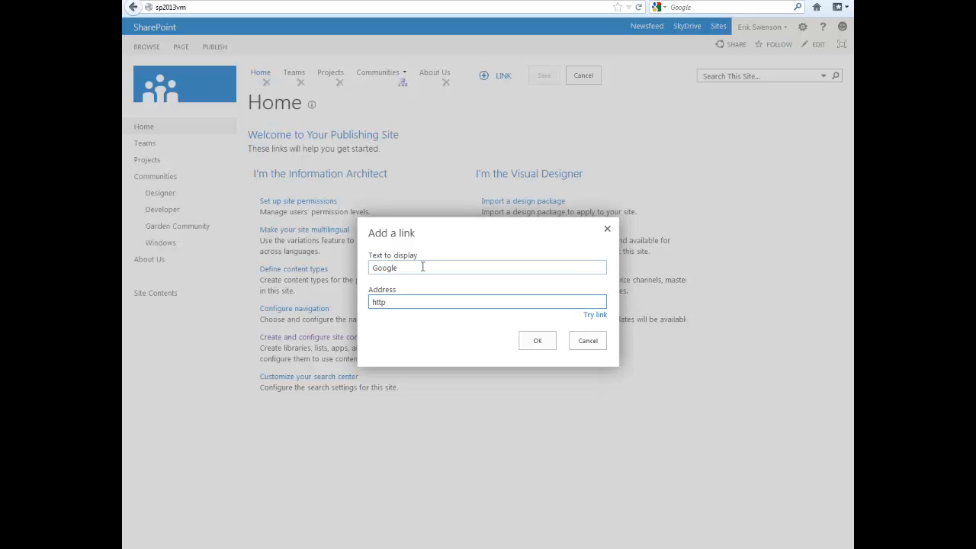
text(://www.)
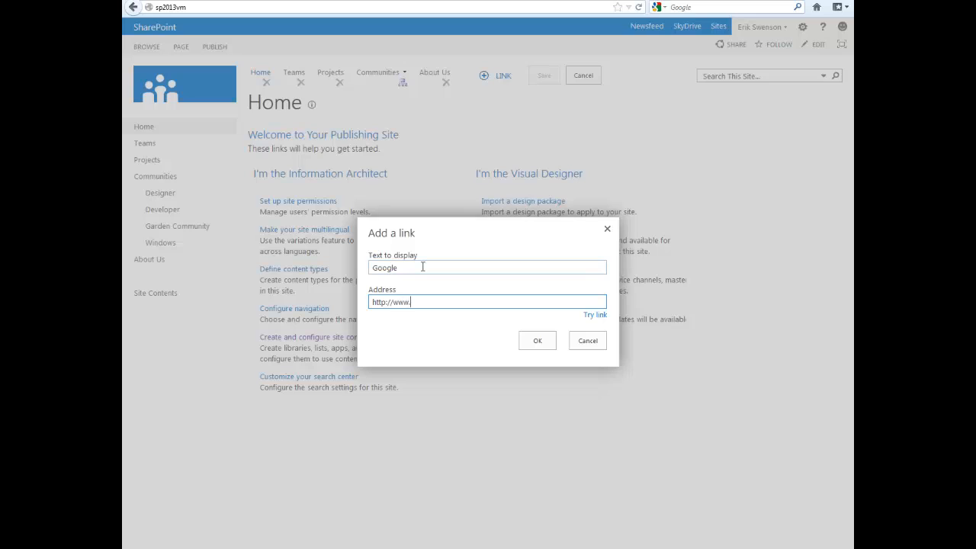
text(google)
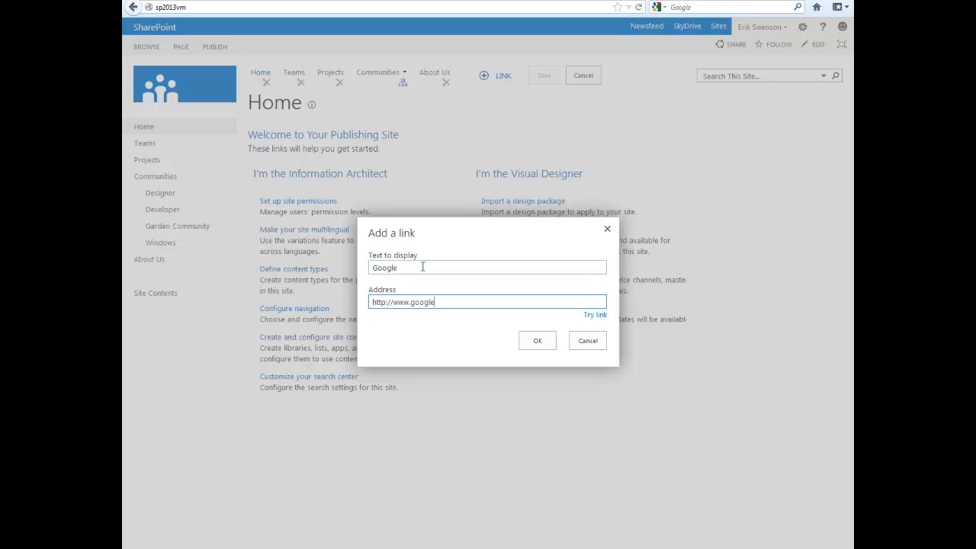
text(.com)
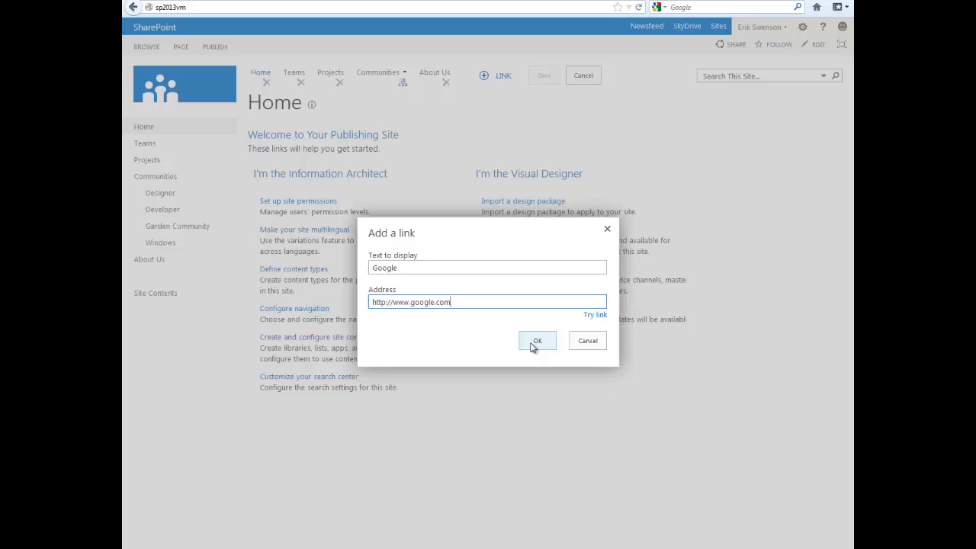
click(537, 341)
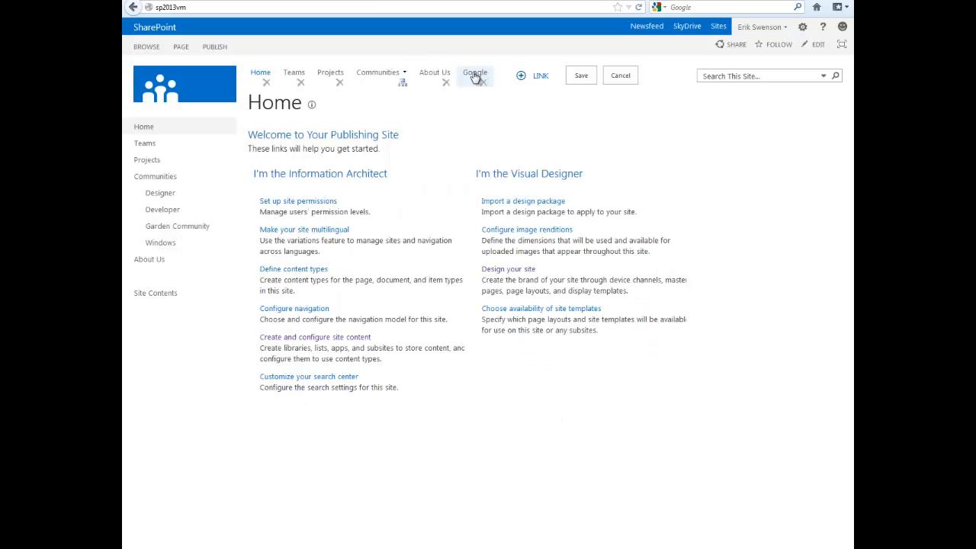
click(581, 74)
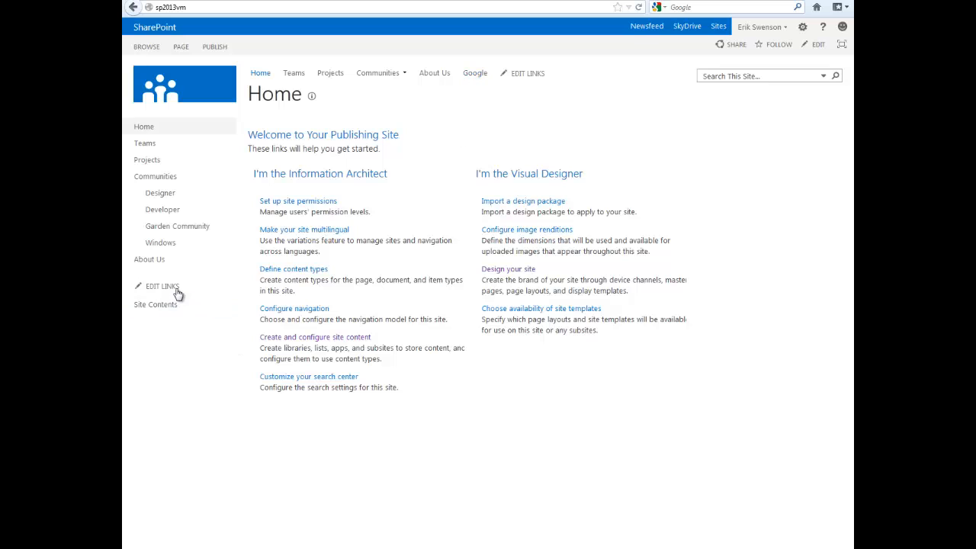
mouse_move(154, 291)
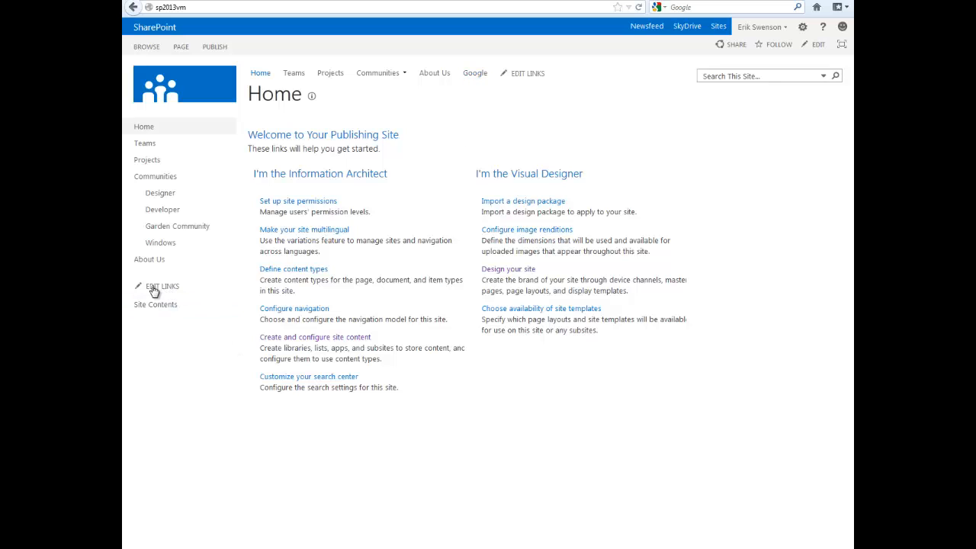
click(161, 287)
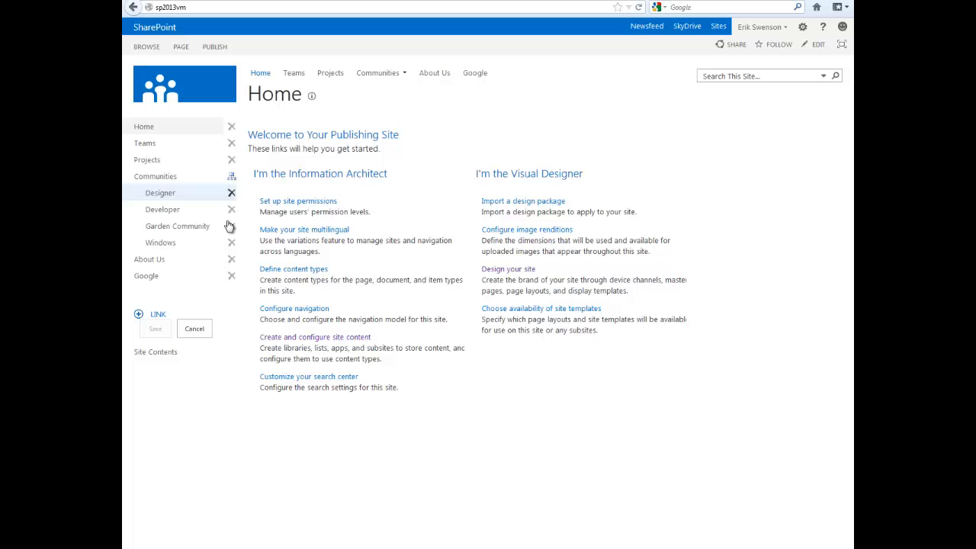
mouse_move(229, 273)
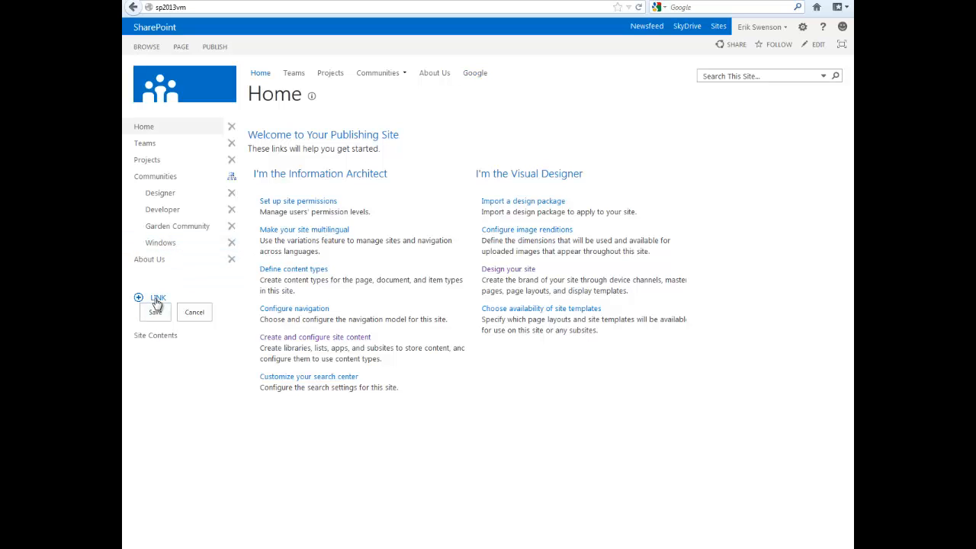
click(157, 297)
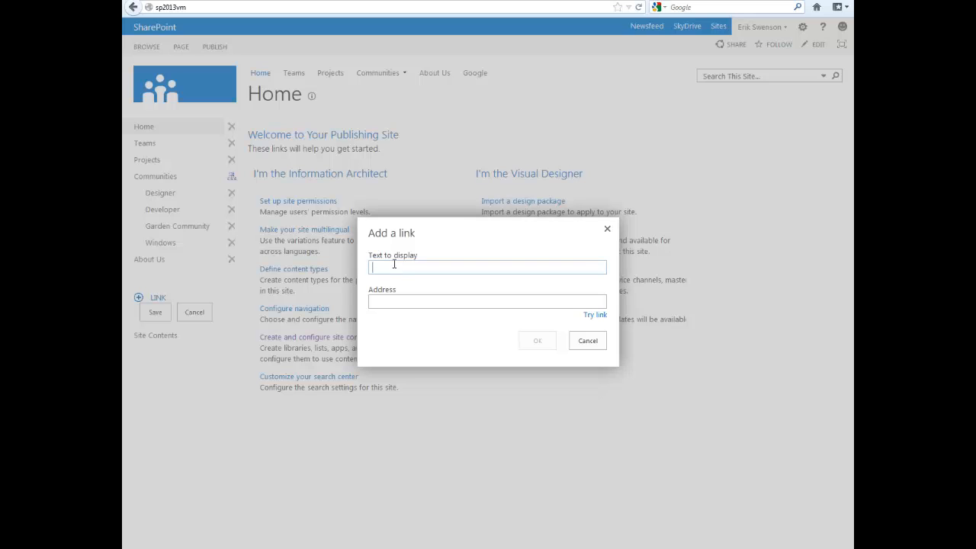
text(EMC)
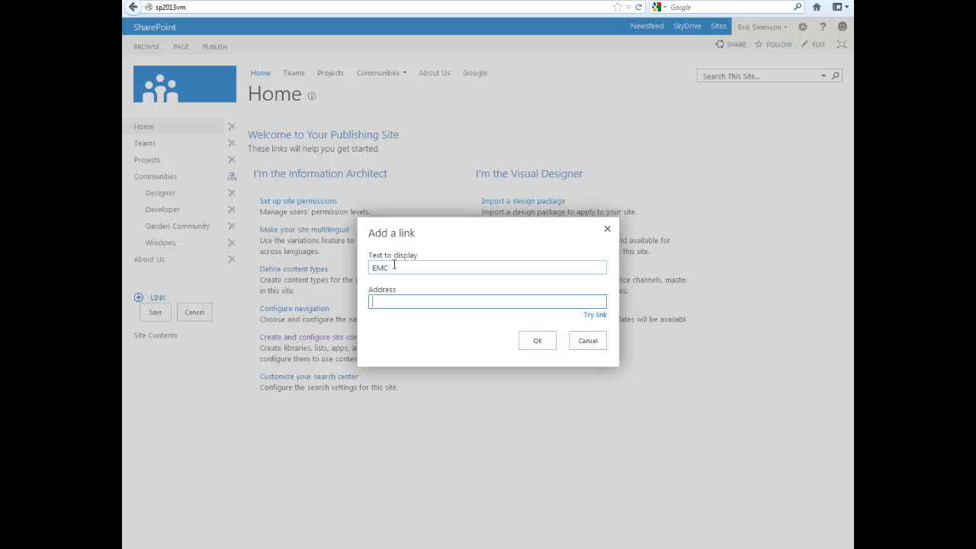
text(http)
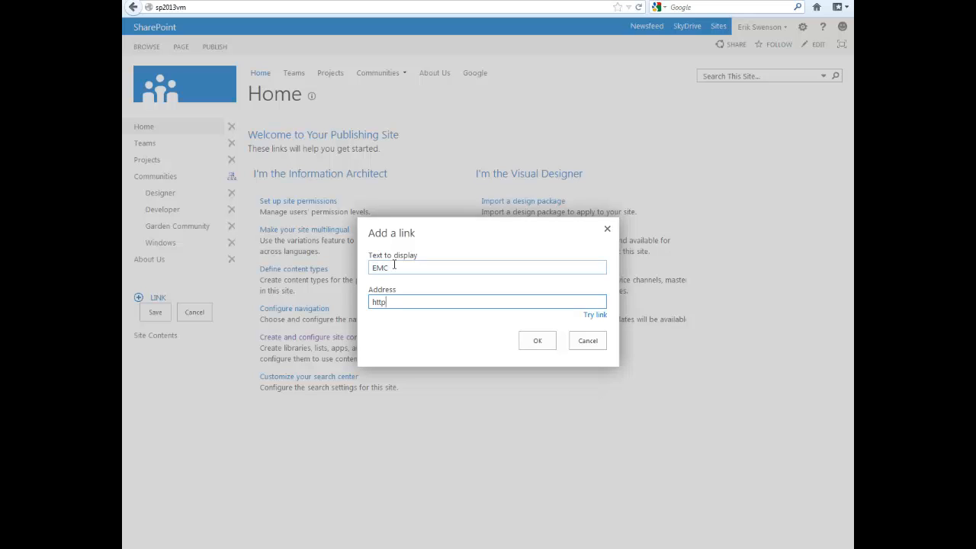
text(://w)
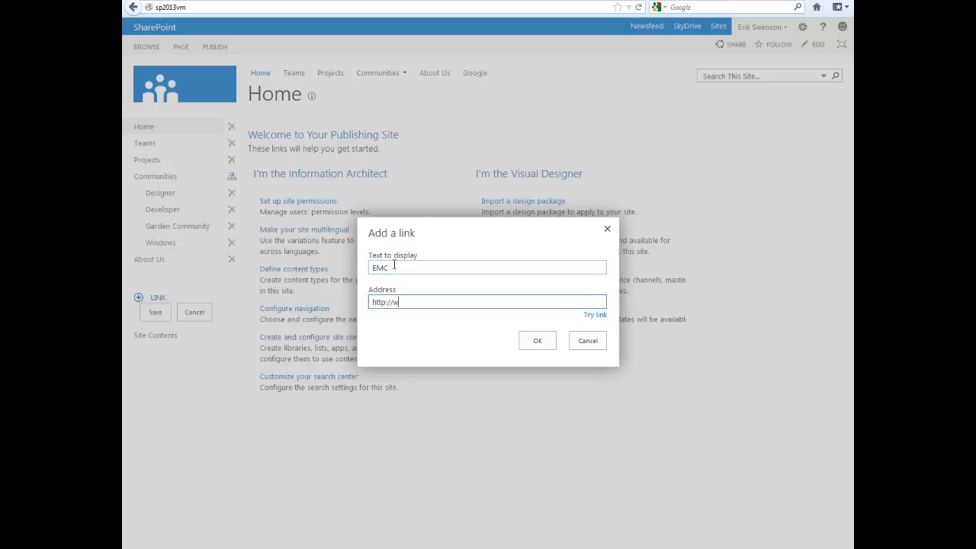
text(ww.emc.com)
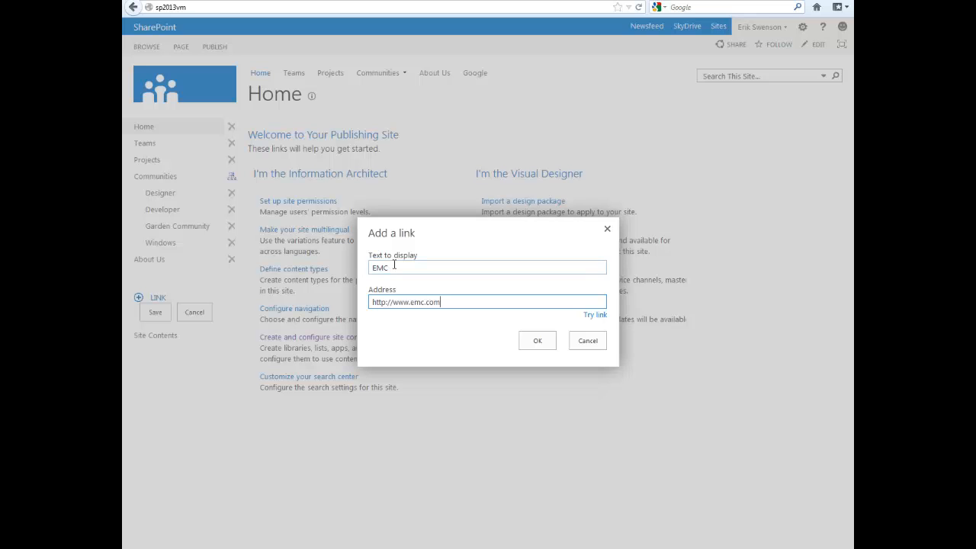
click(537, 340)
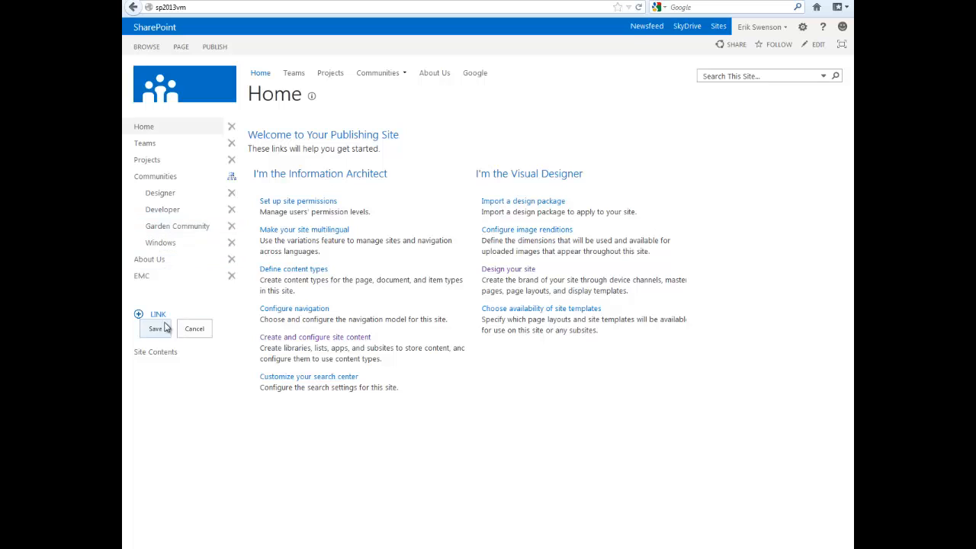
click(156, 329)
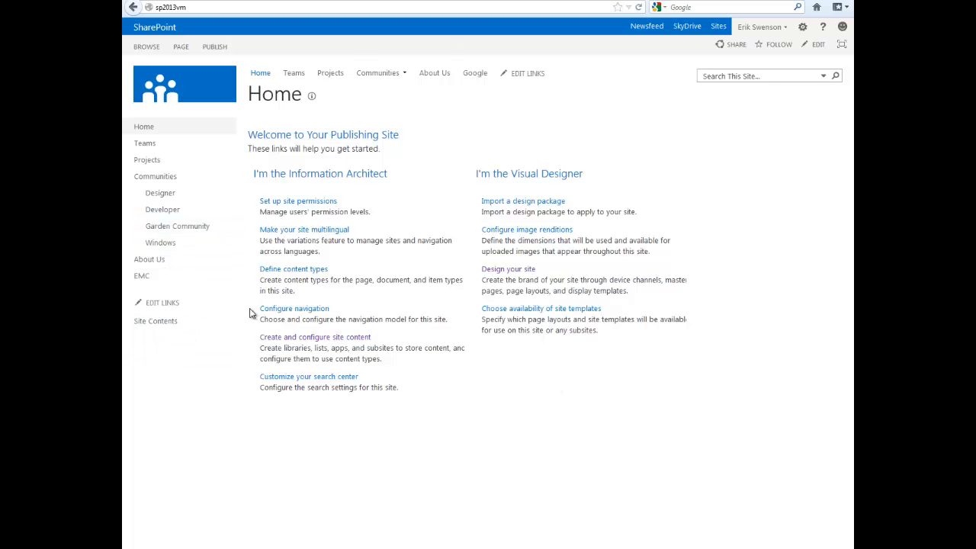
mouse_move(491, 387)
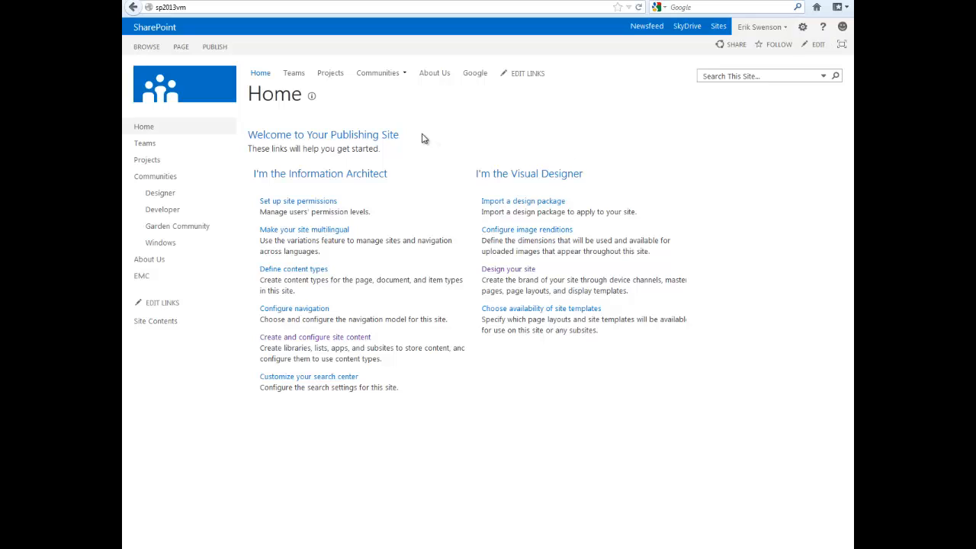
mouse_move(803, 27)
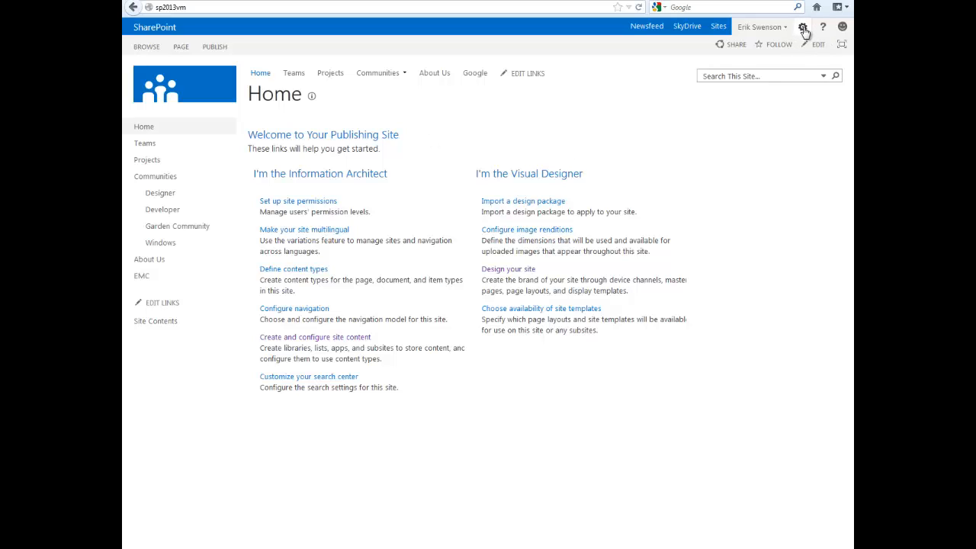
Reach the Site Settings page from the gear menu.
click(803, 27)
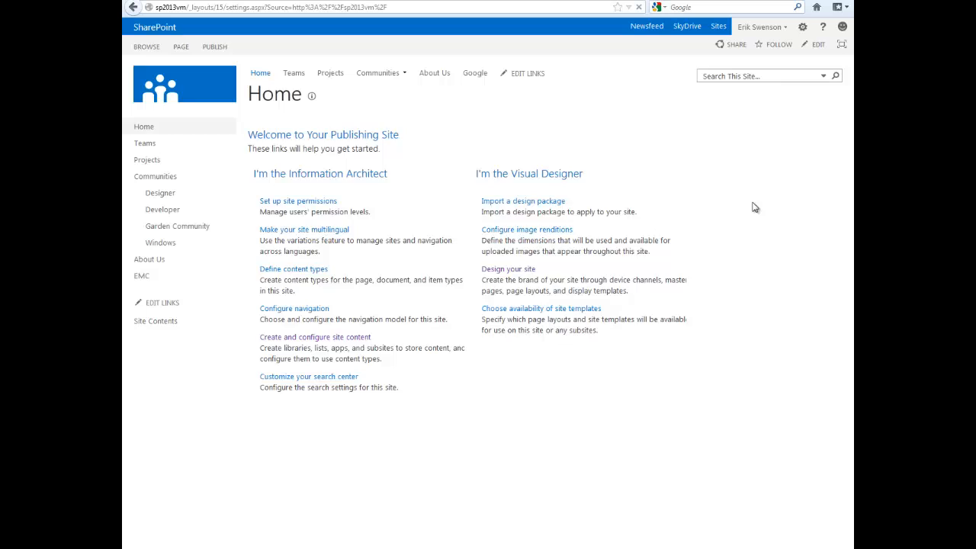
click(803, 27)
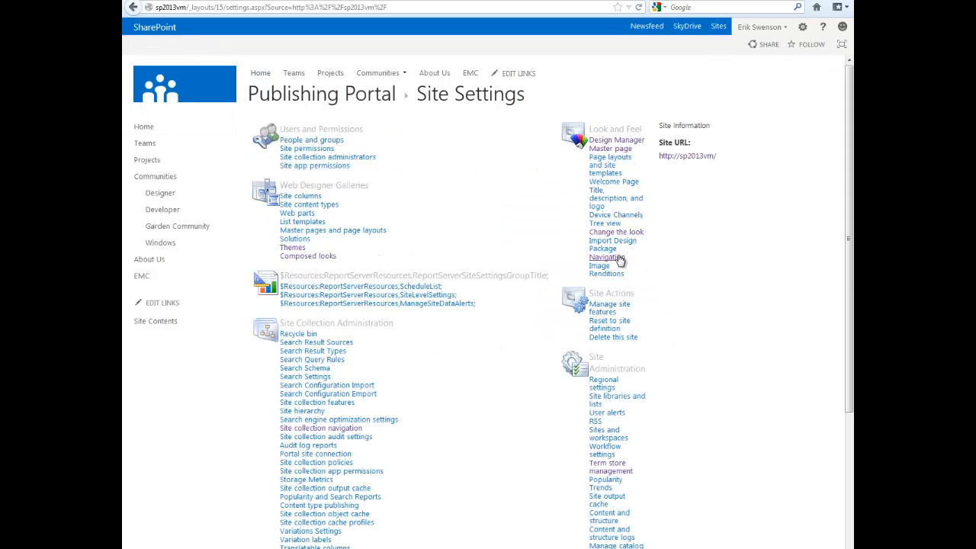
Show Navigation Settings under Look and Feel with the Site Navigation term set expanded.
click(601, 256)
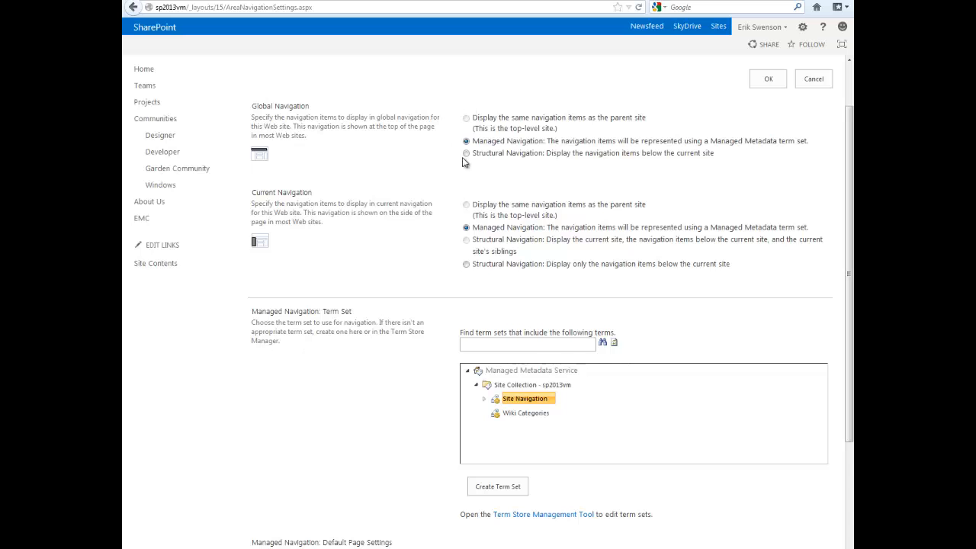
mouse_move(586, 126)
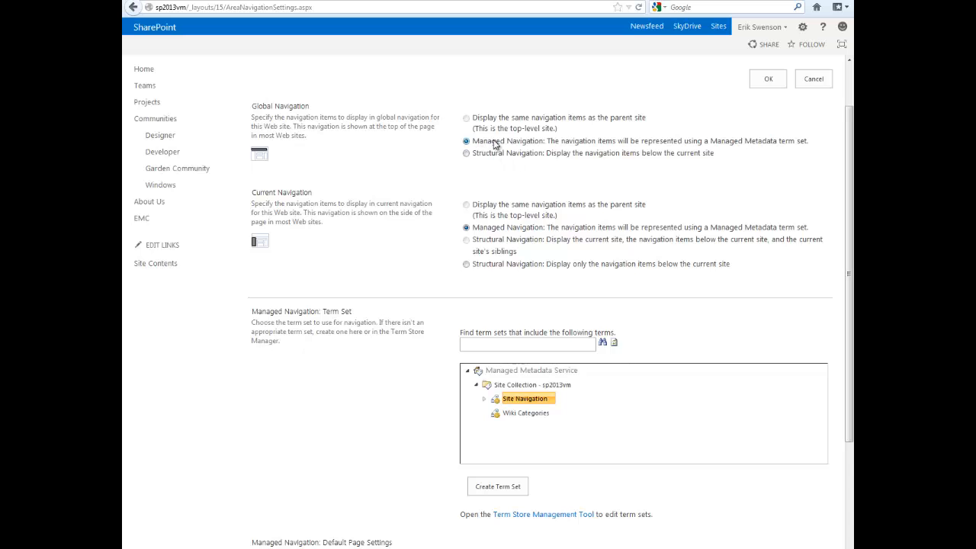
mouse_move(571, 150)
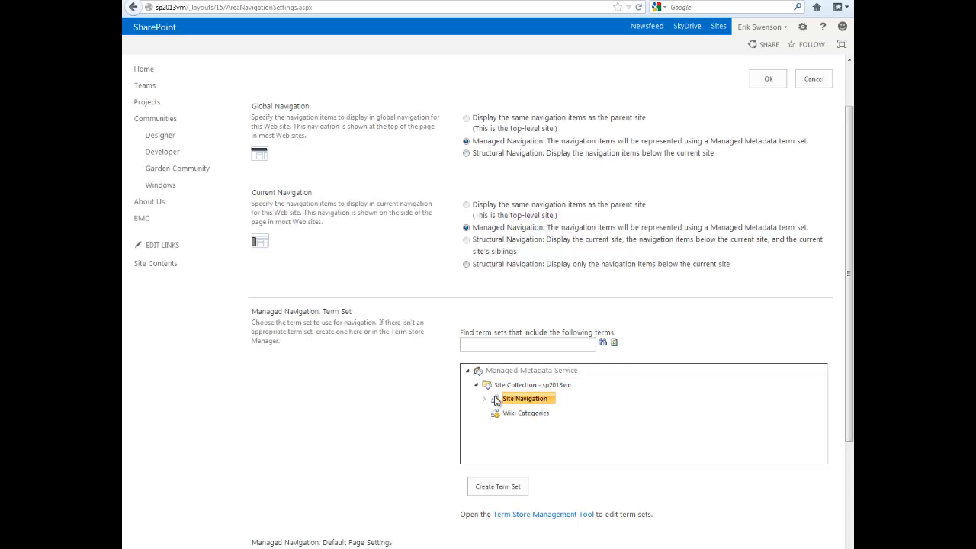
click(485, 400)
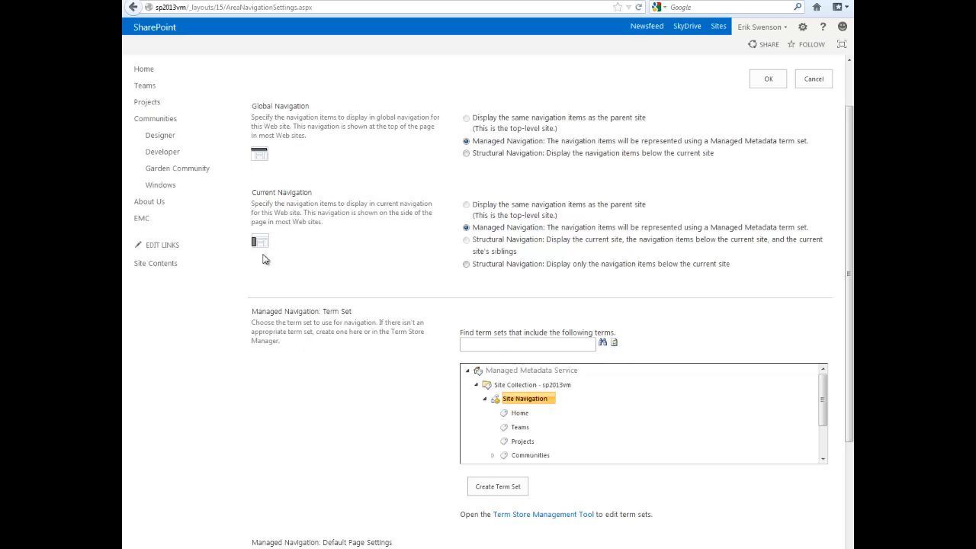
mouse_move(553, 235)
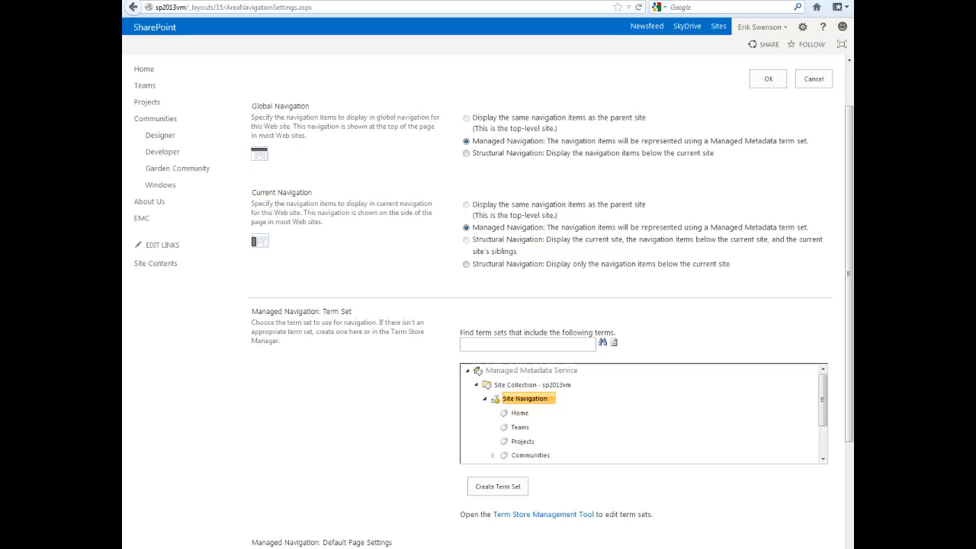
Expand Communities in the term tree to list Designer, Developer, Garden Community and Windows.
scroll(down, 3)
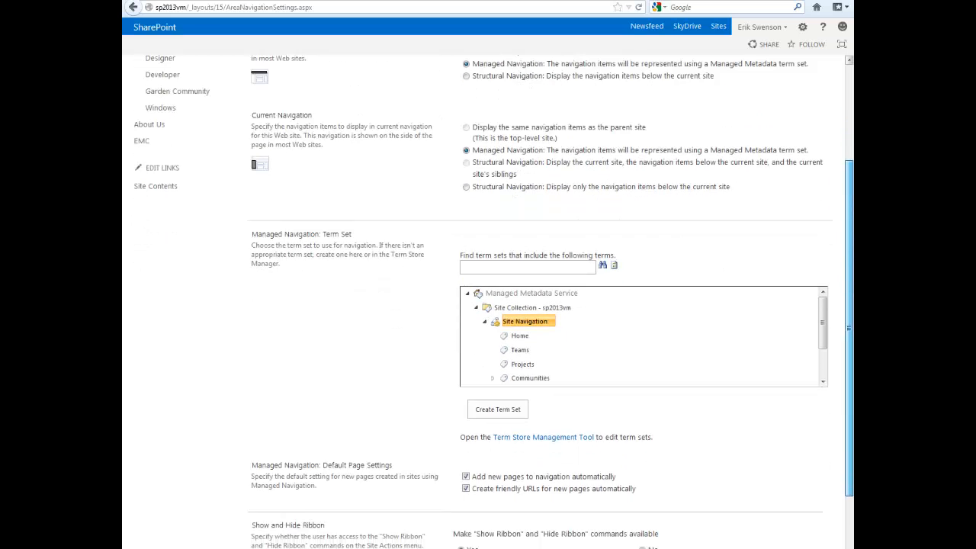
scroll(down, 3)
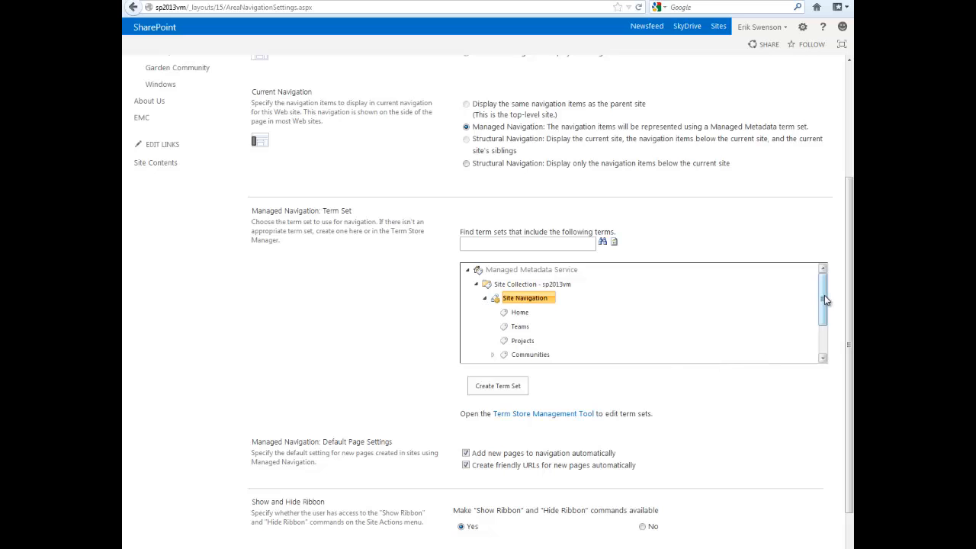
scroll(down, 3)
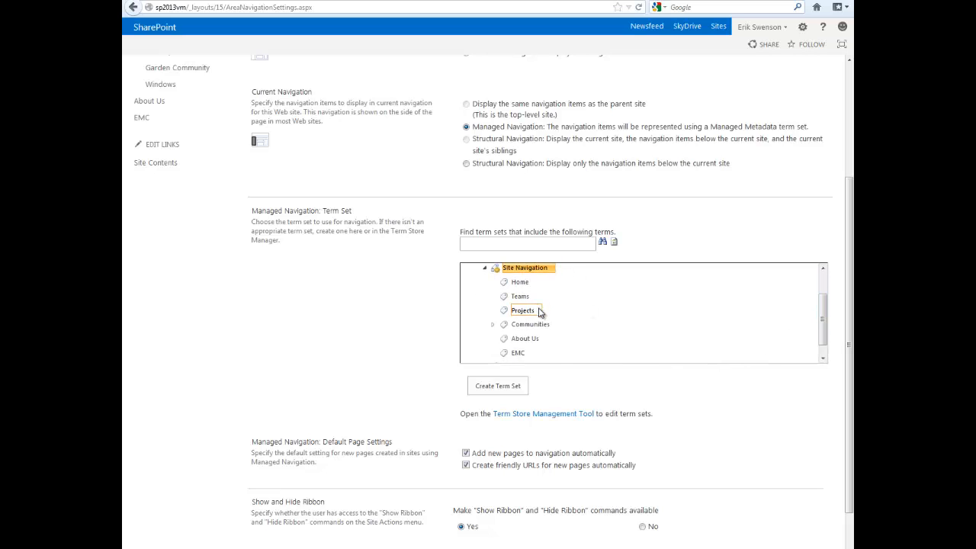
click(494, 323)
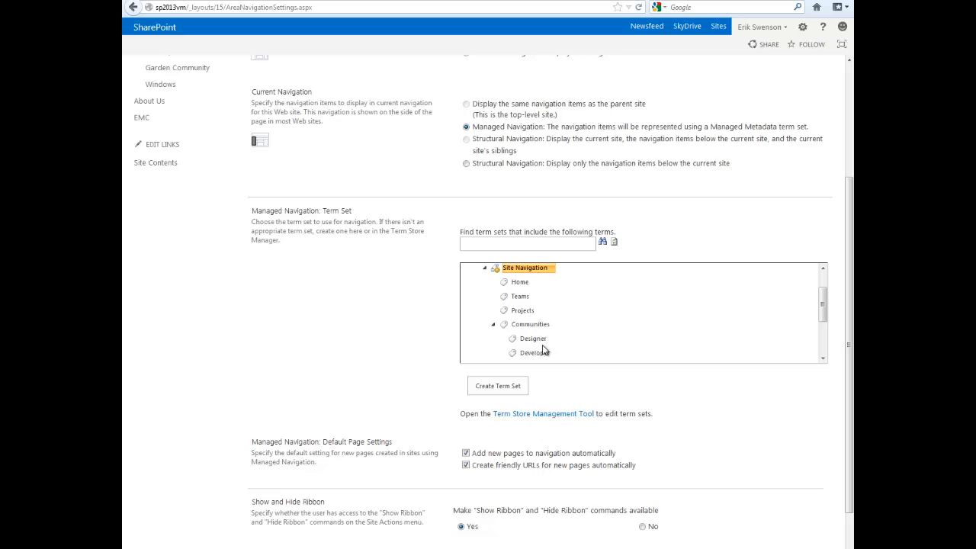
scroll(down, 3)
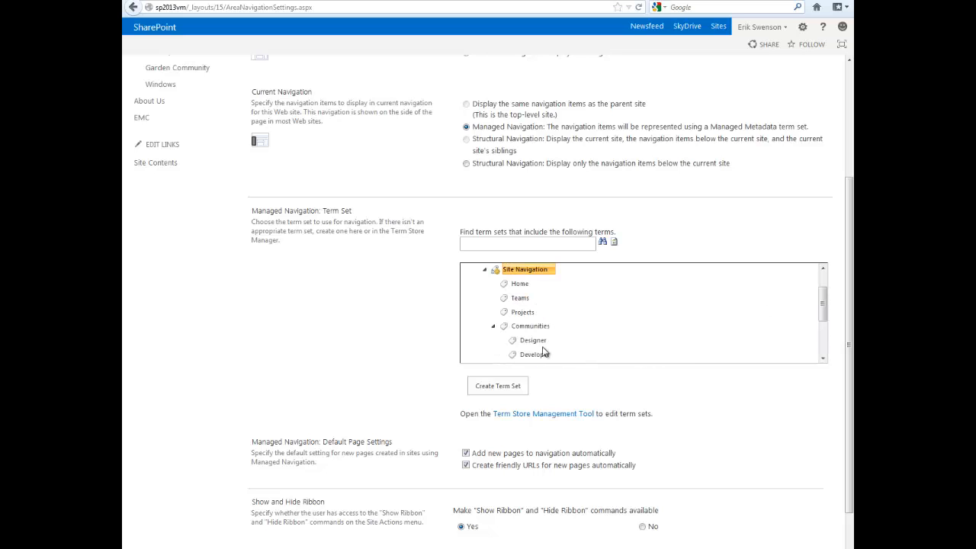
mouse_move(537, 343)
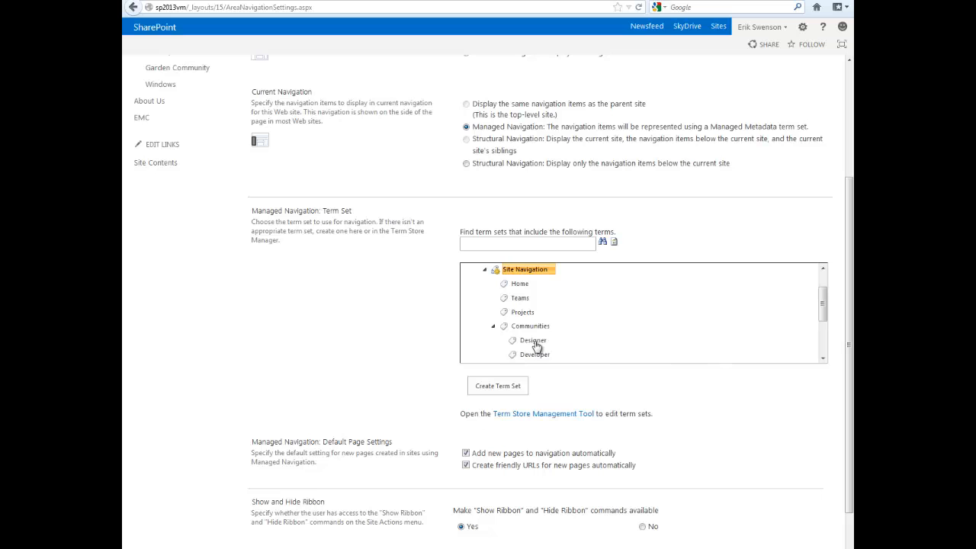
mouse_move(443, 397)
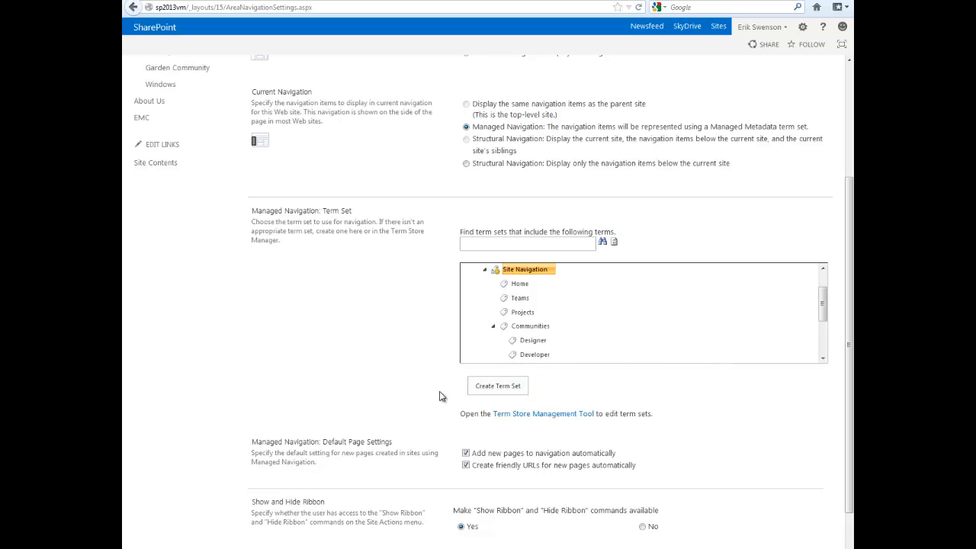
scroll(down, 3)
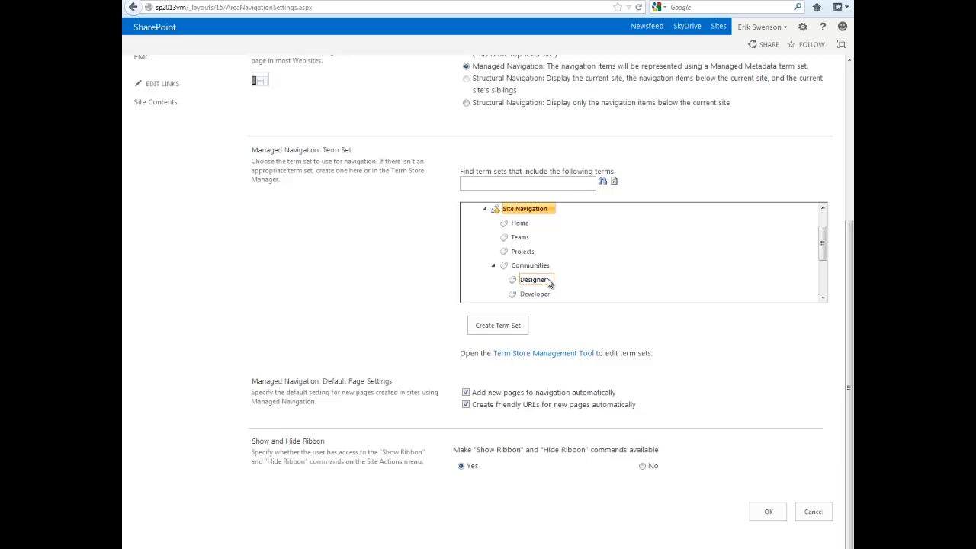
mouse_move(537, 371)
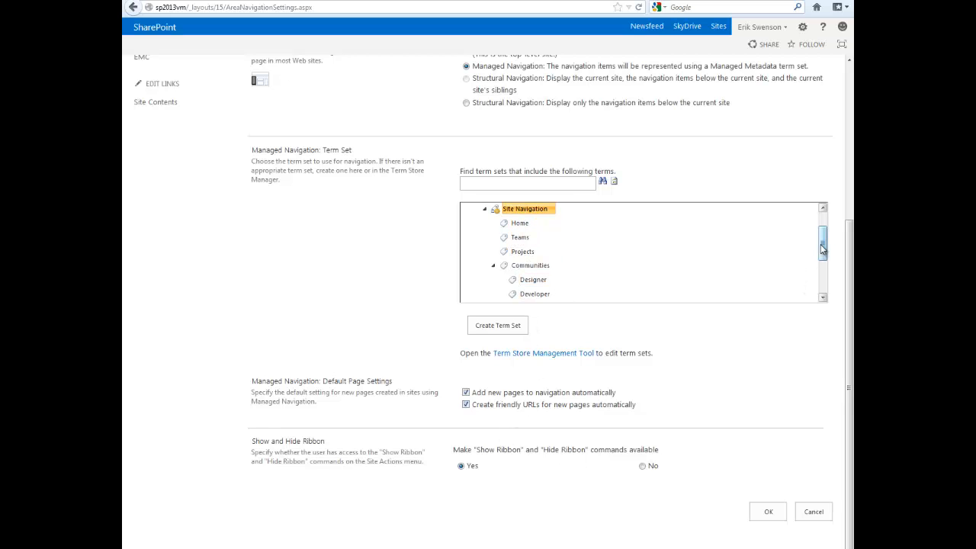
scroll(down, 3)
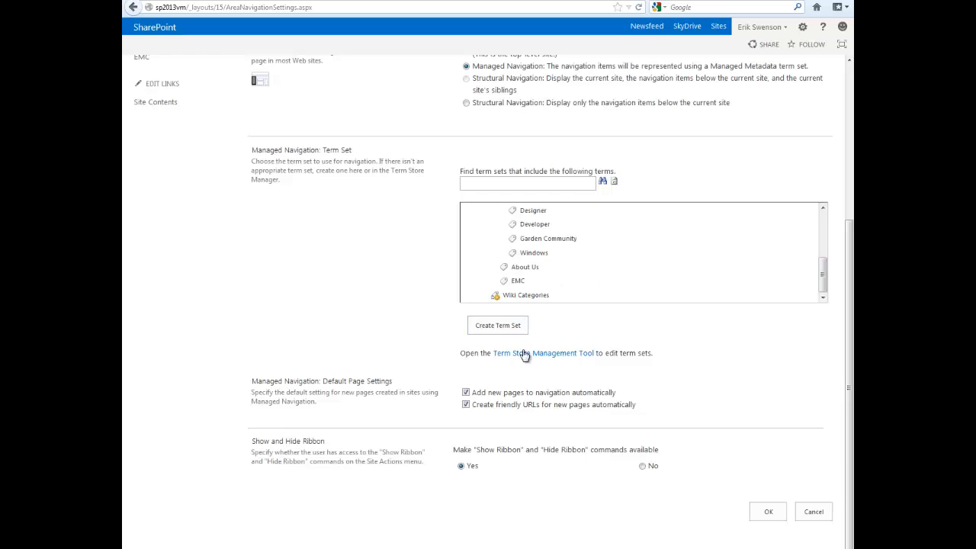
click(540, 354)
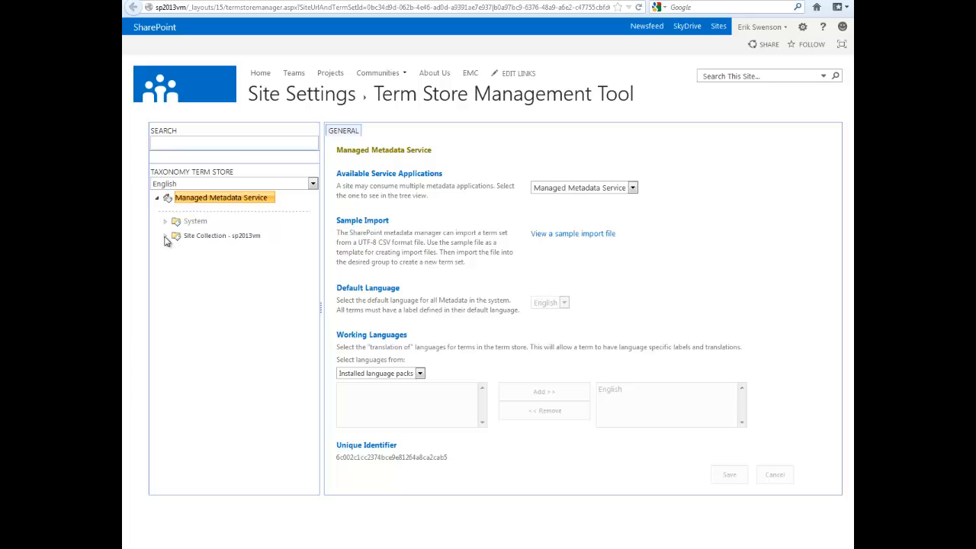
click(167, 235)
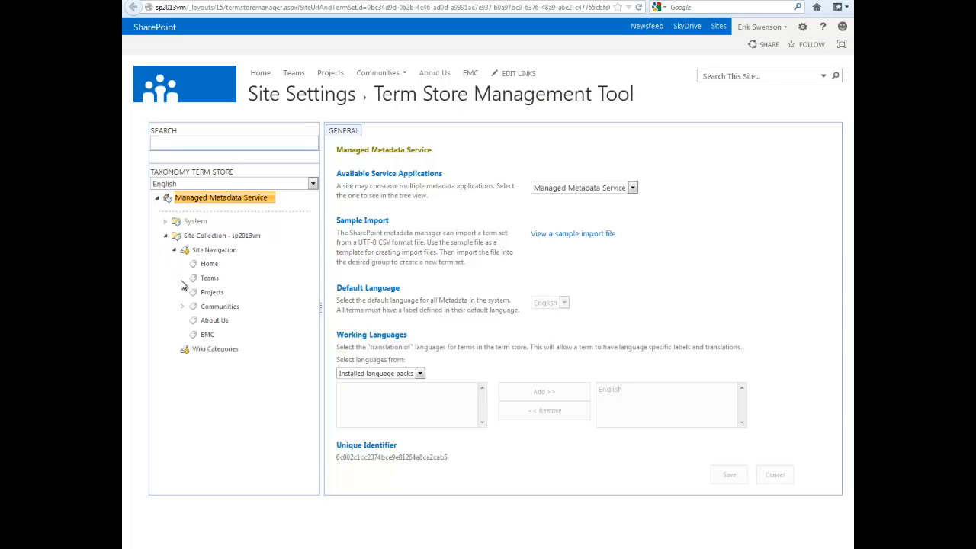
click(183, 305)
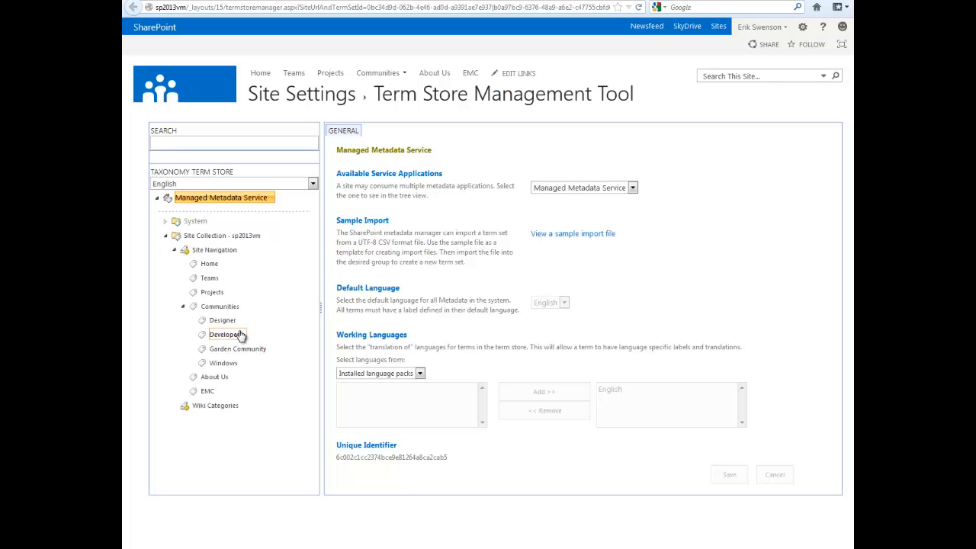
mouse_move(242, 336)
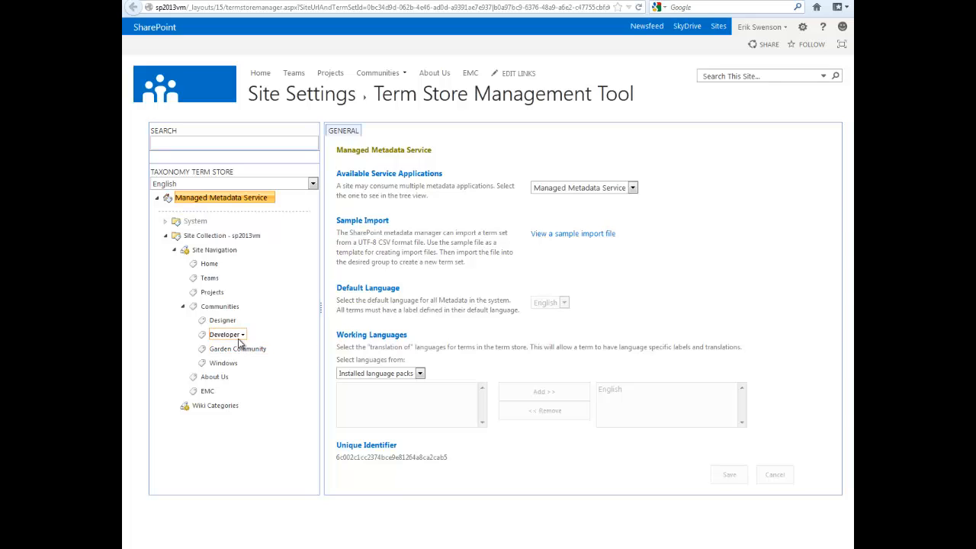
mouse_move(235, 323)
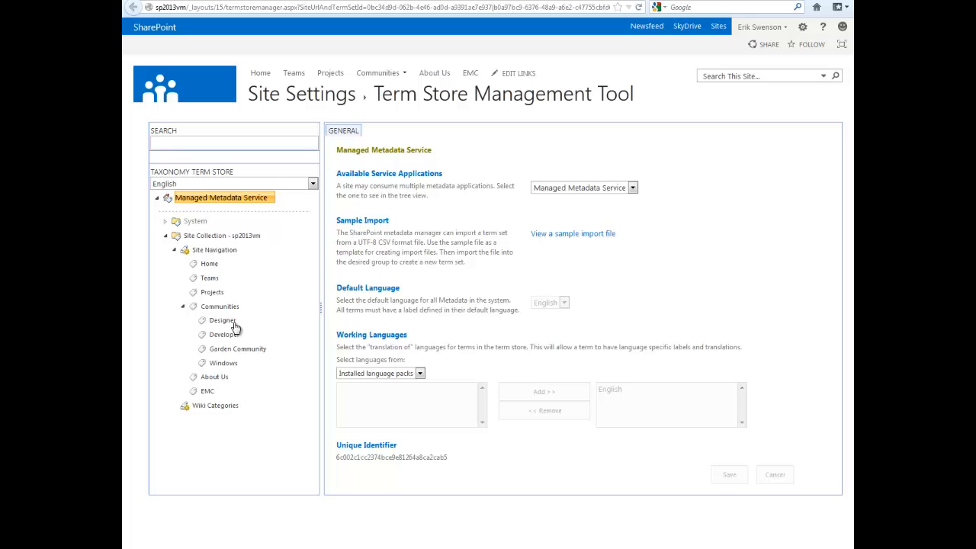
mouse_move(246, 333)
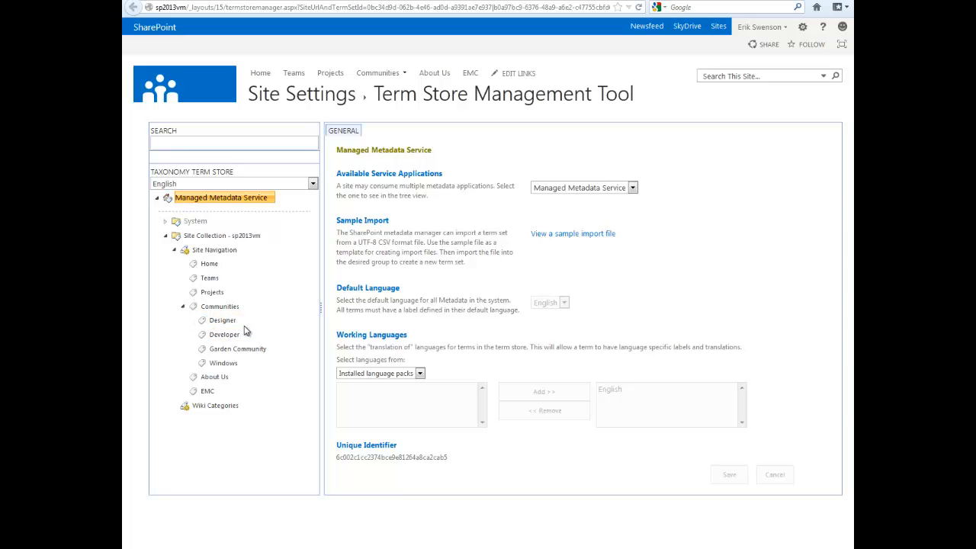
mouse_move(225, 334)
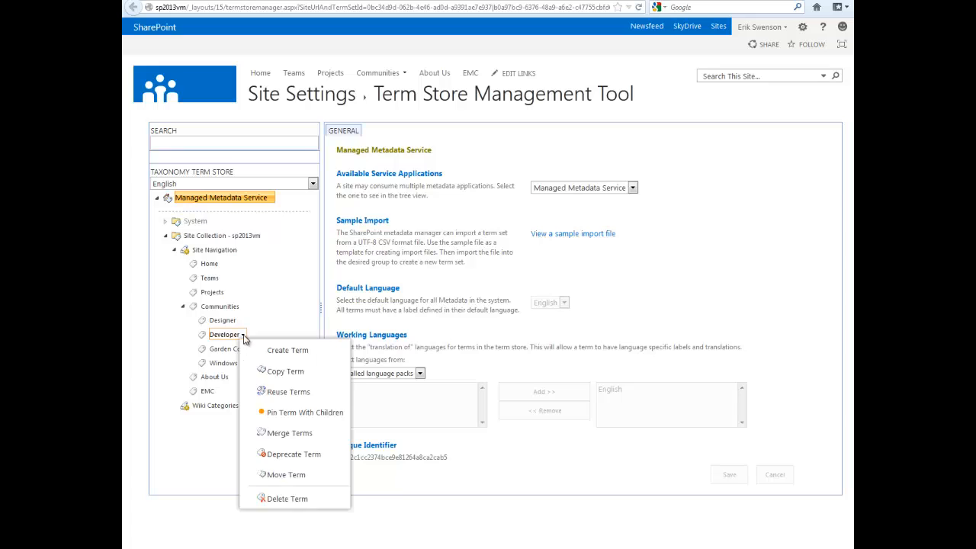
mouse_move(213, 328)
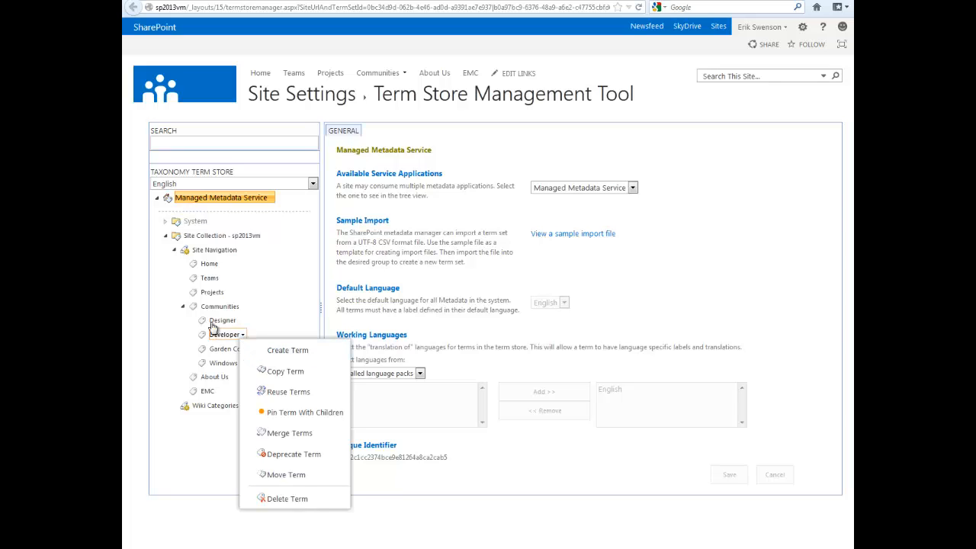
click(211, 446)
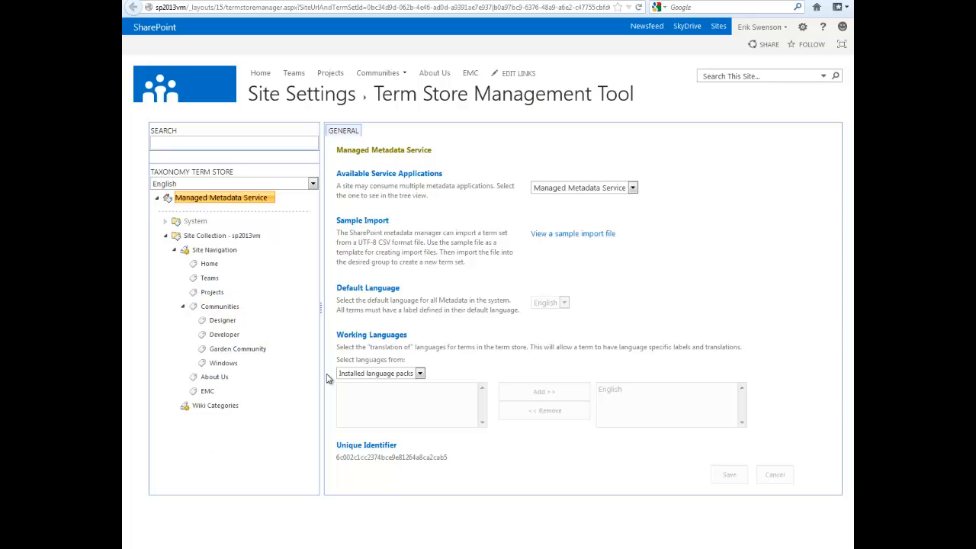
mouse_move(333, 391)
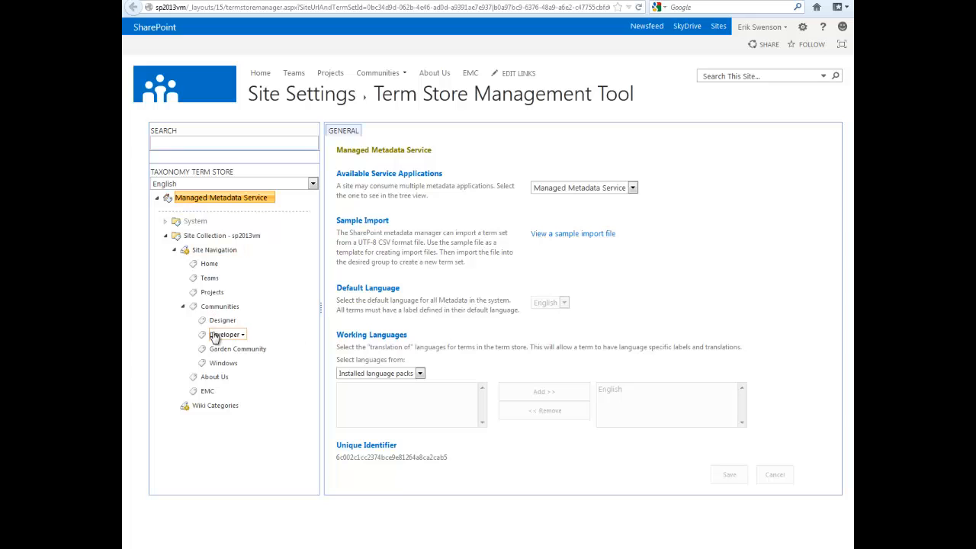
mouse_move(217, 406)
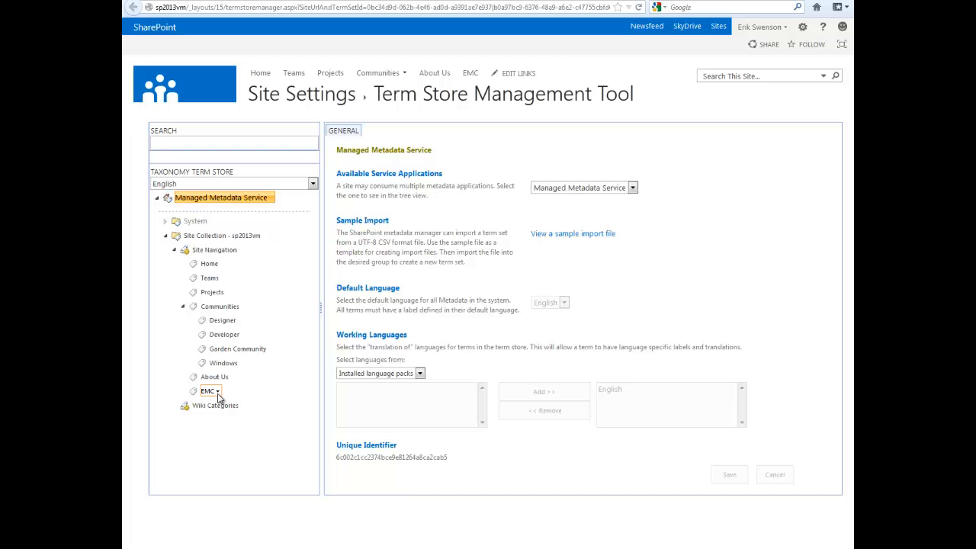
Delete the EMC and Windows terms from the Site Navigation term set in the Term Store.
click(216, 390)
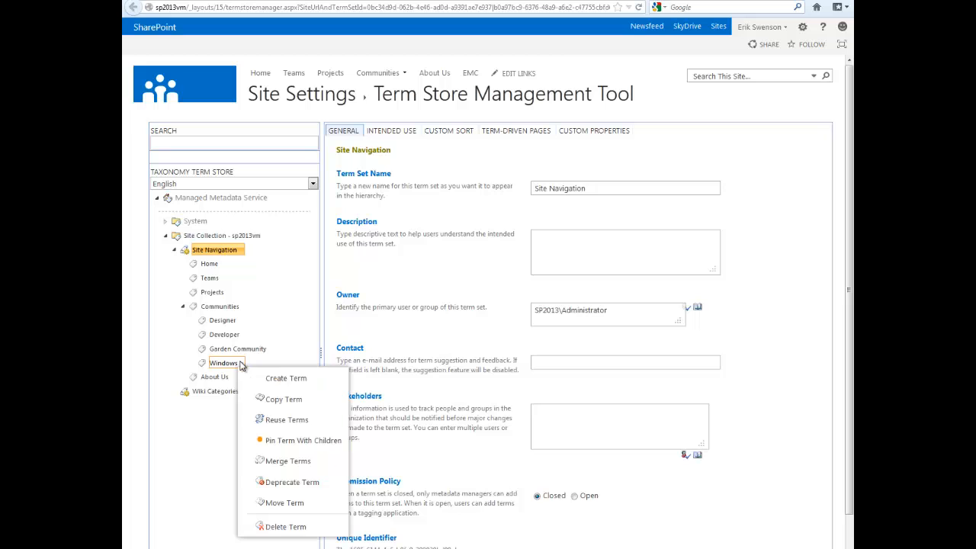
click(287, 526)
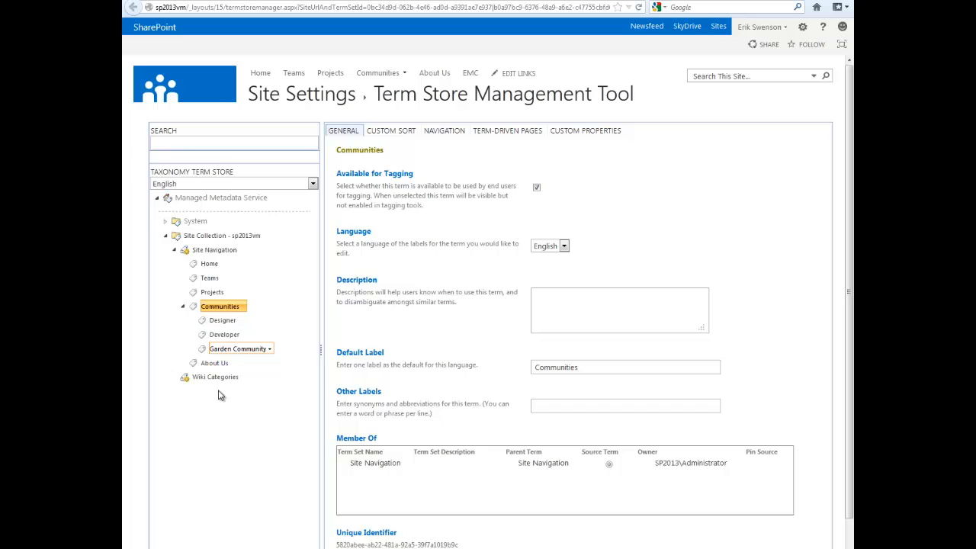
mouse_move(217, 250)
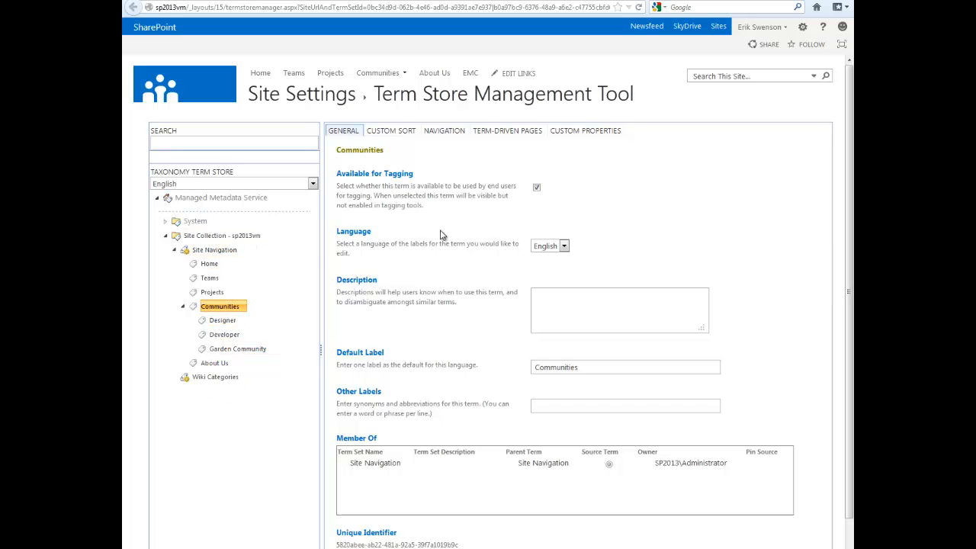
mouse_move(583, 146)
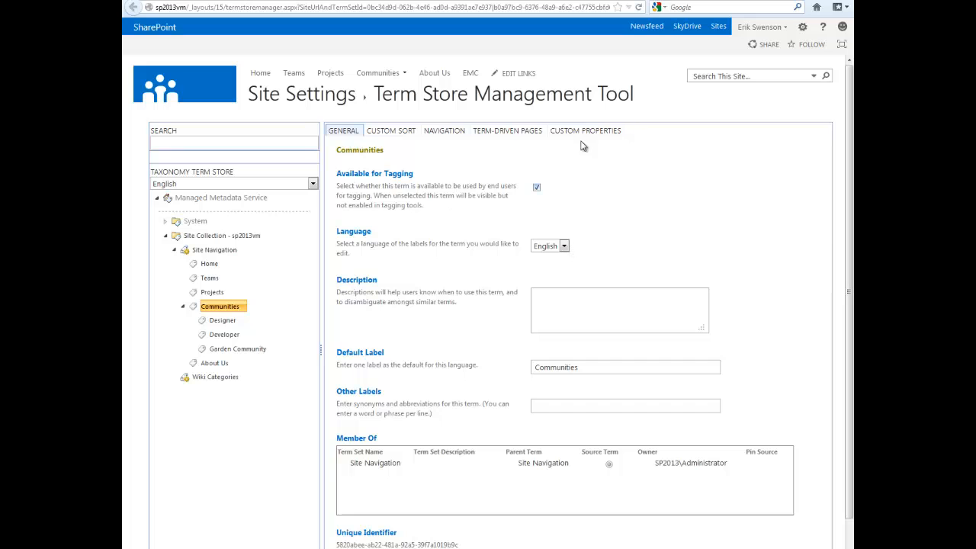
mouse_move(345, 116)
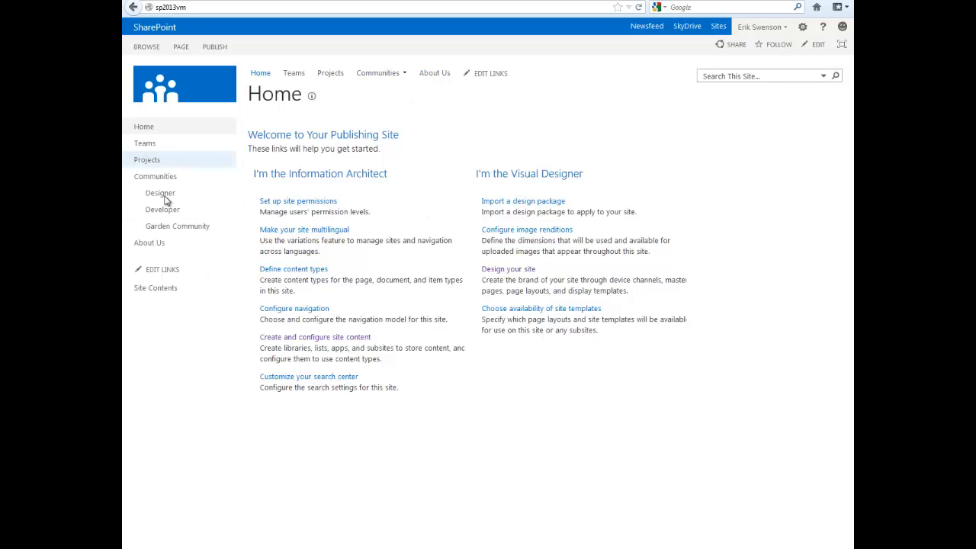
mouse_move(625, 419)
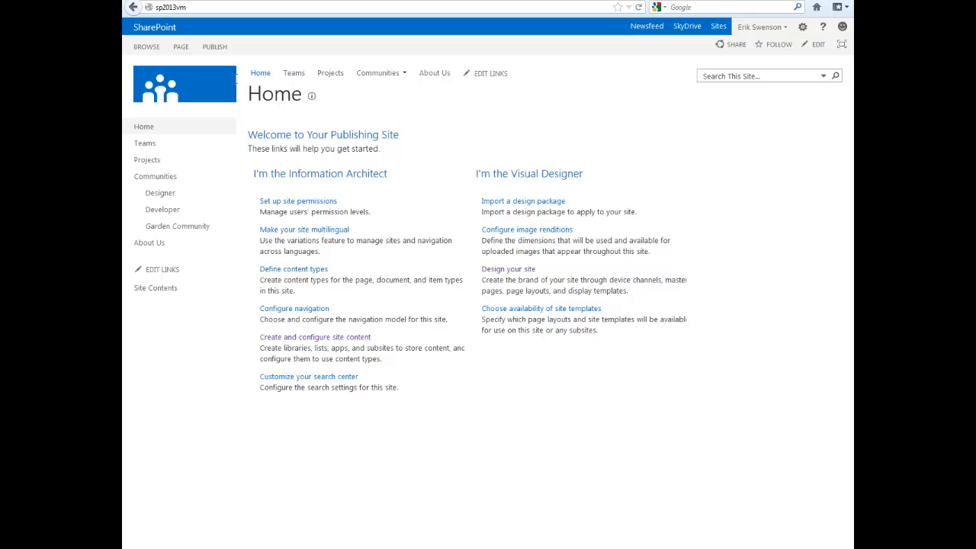
Return to the Home page, where Communities lists only Designer, Developer and Garden Community.
click(378, 73)
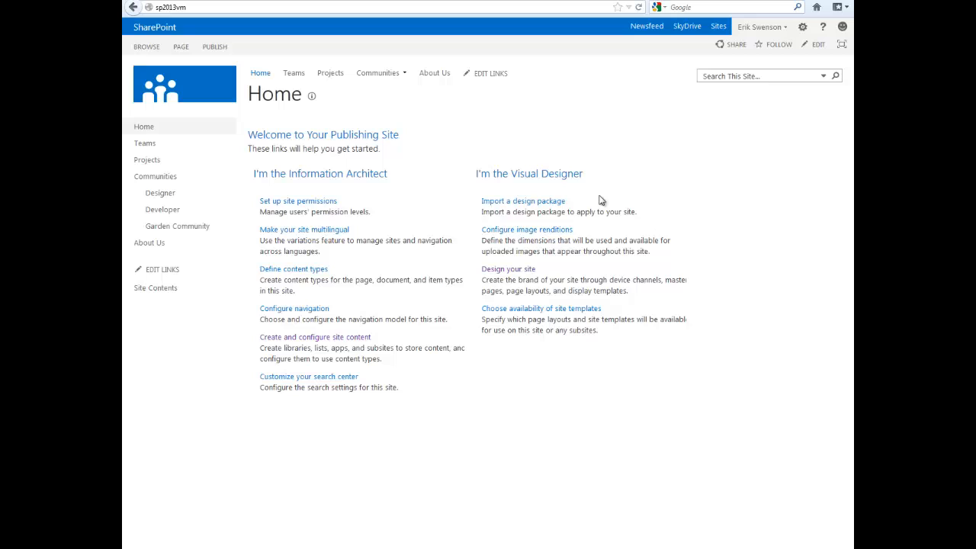
mouse_move(575, 145)
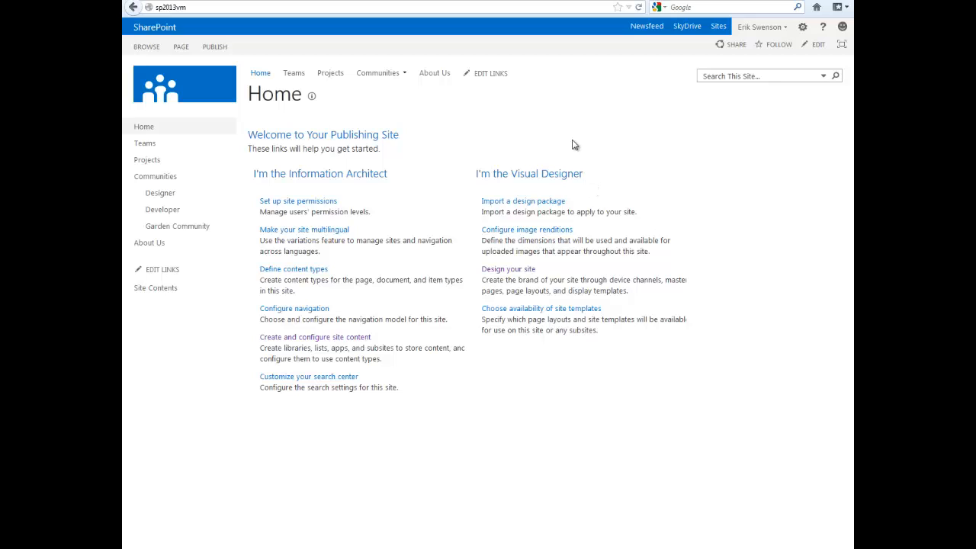
mouse_move(571, 129)
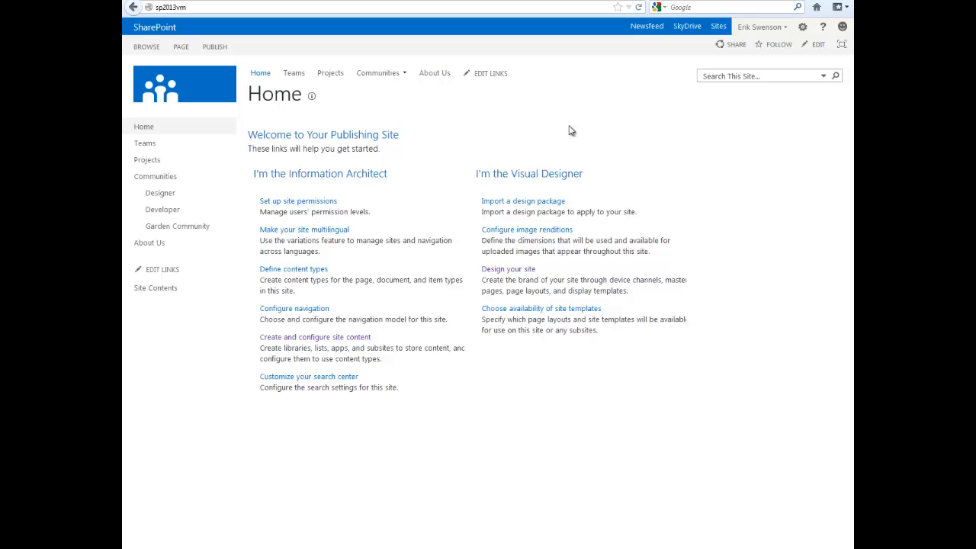
mouse_move(320, 149)
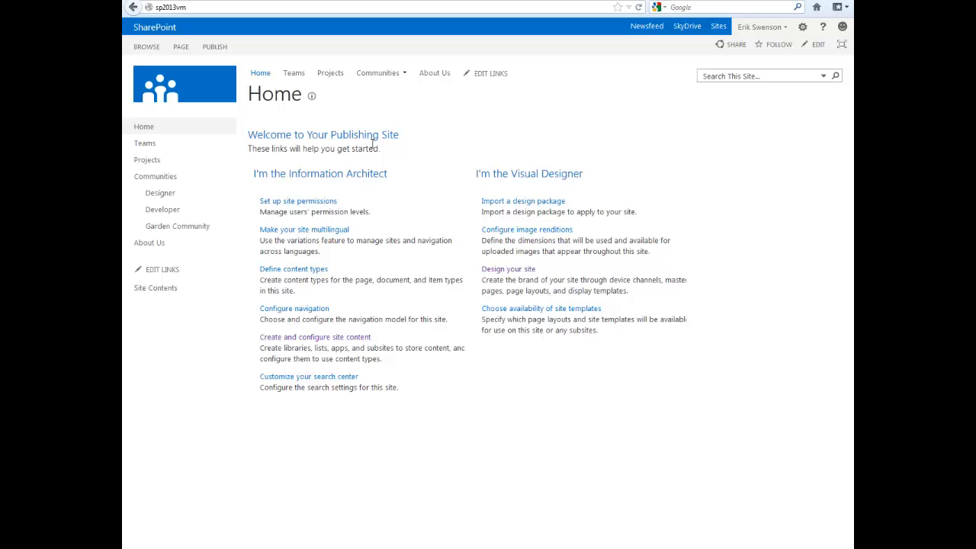
mouse_move(443, 151)
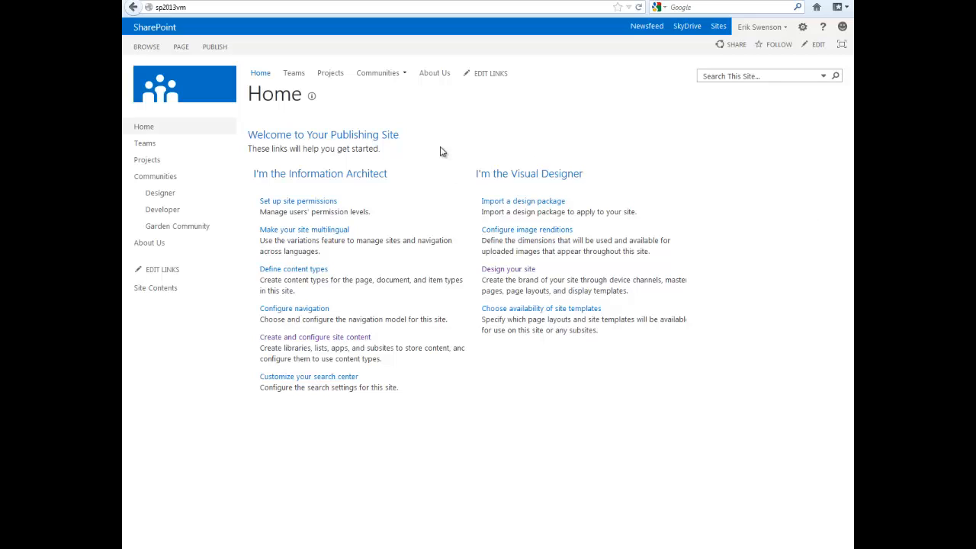
mouse_move(411, 131)
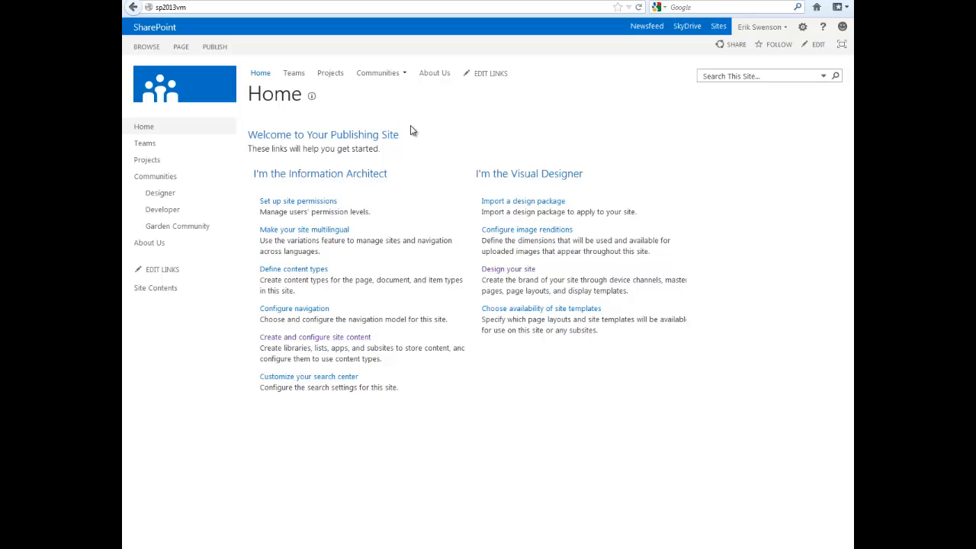
mouse_move(480, 143)
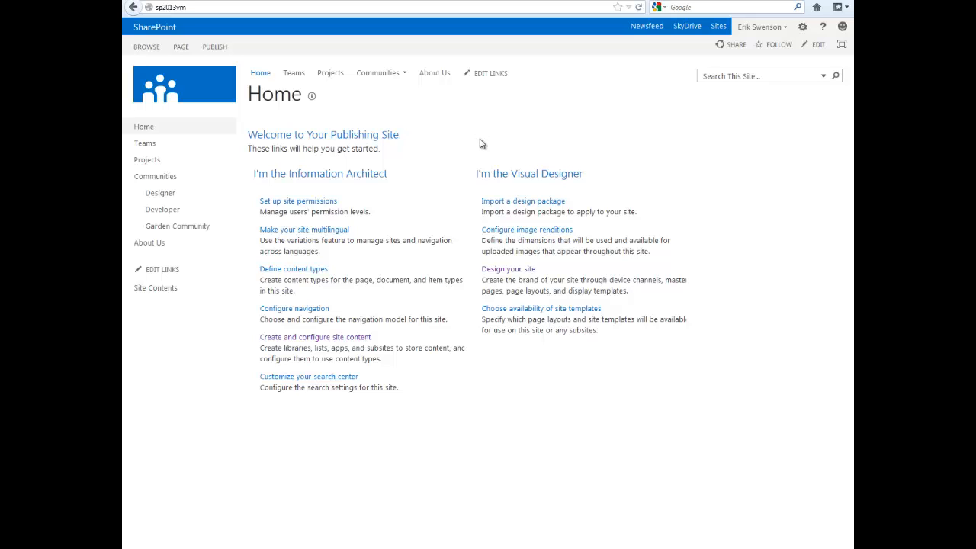